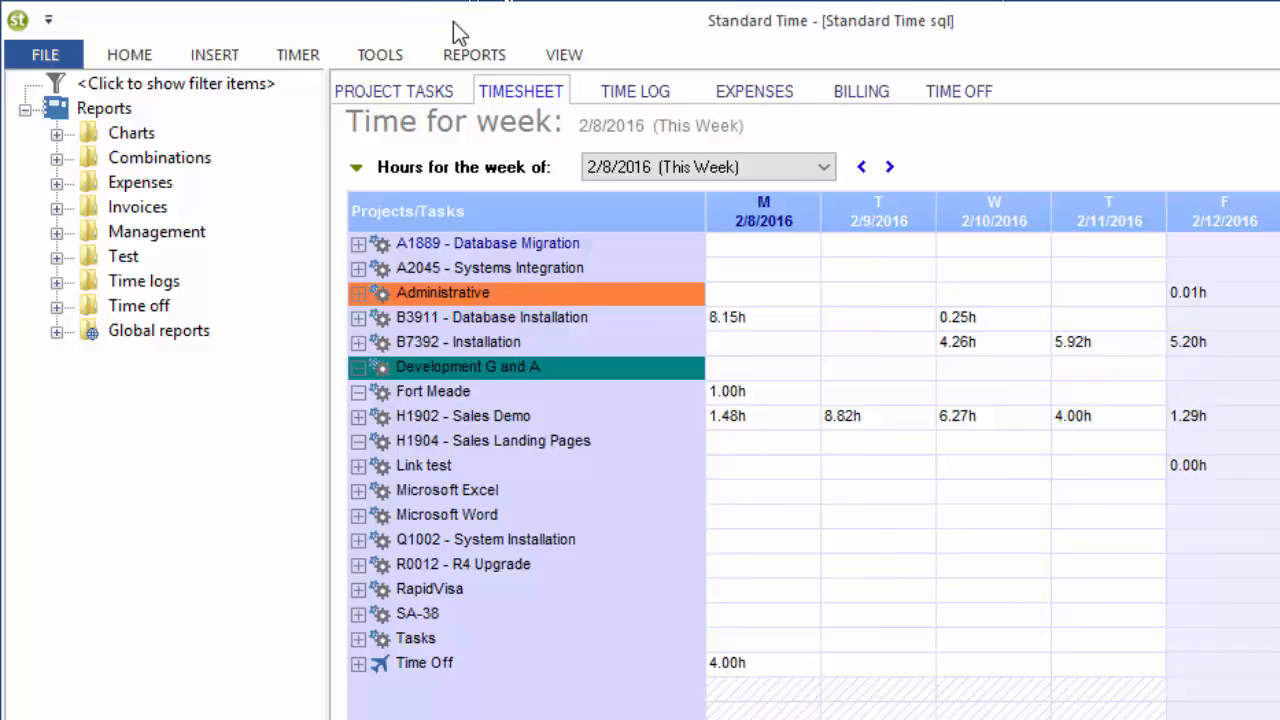
Step: Show the Projects list with the Systems Integration project's properties
click(380, 54)
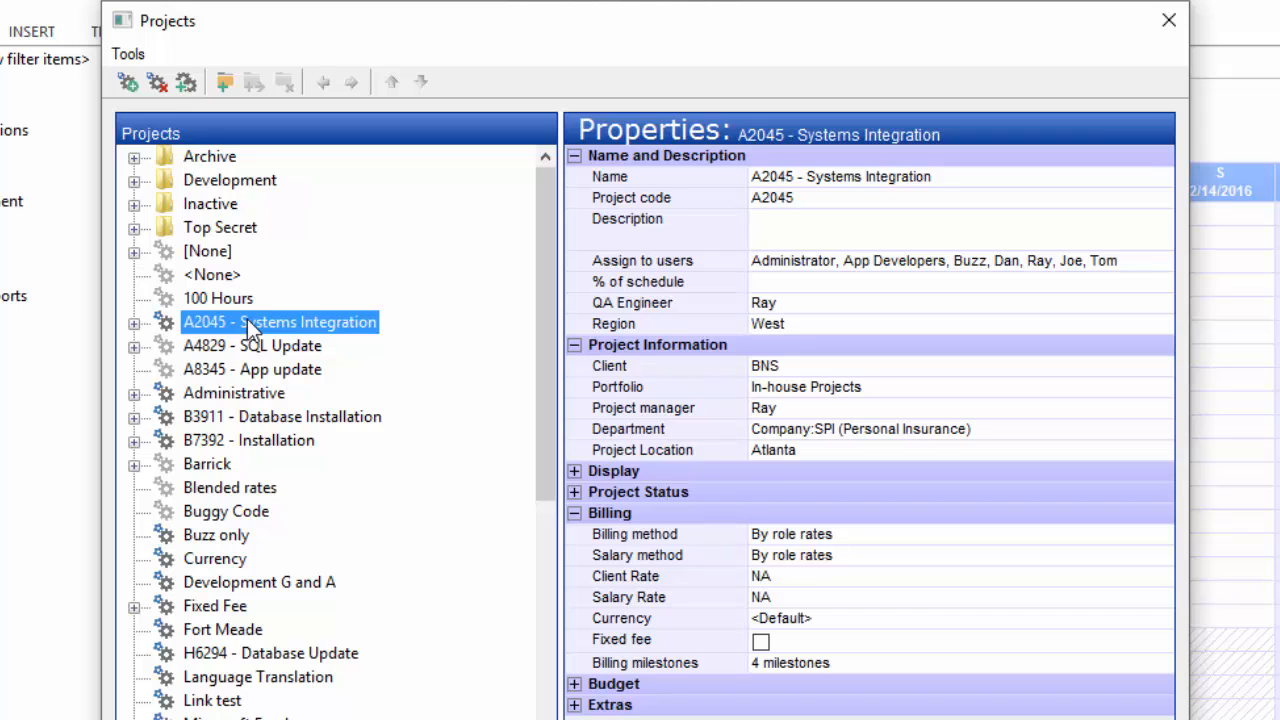
mouse_move(258, 336)
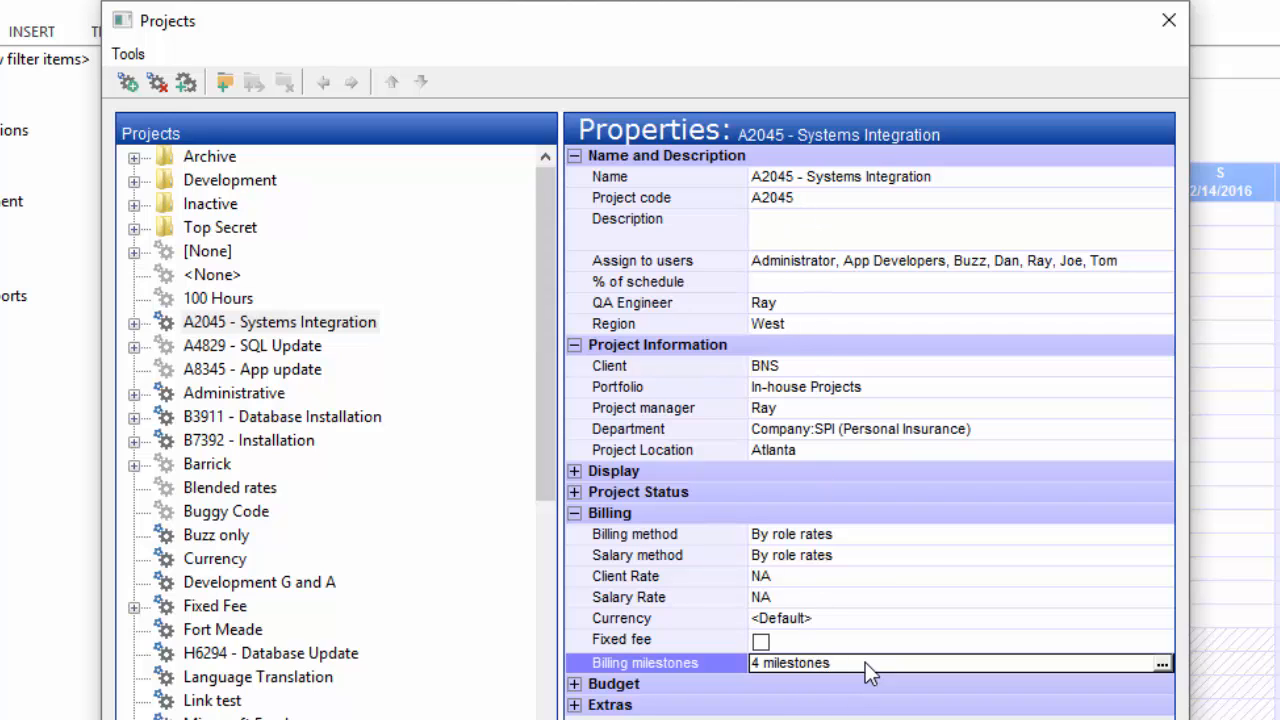
mouse_move(796, 676)
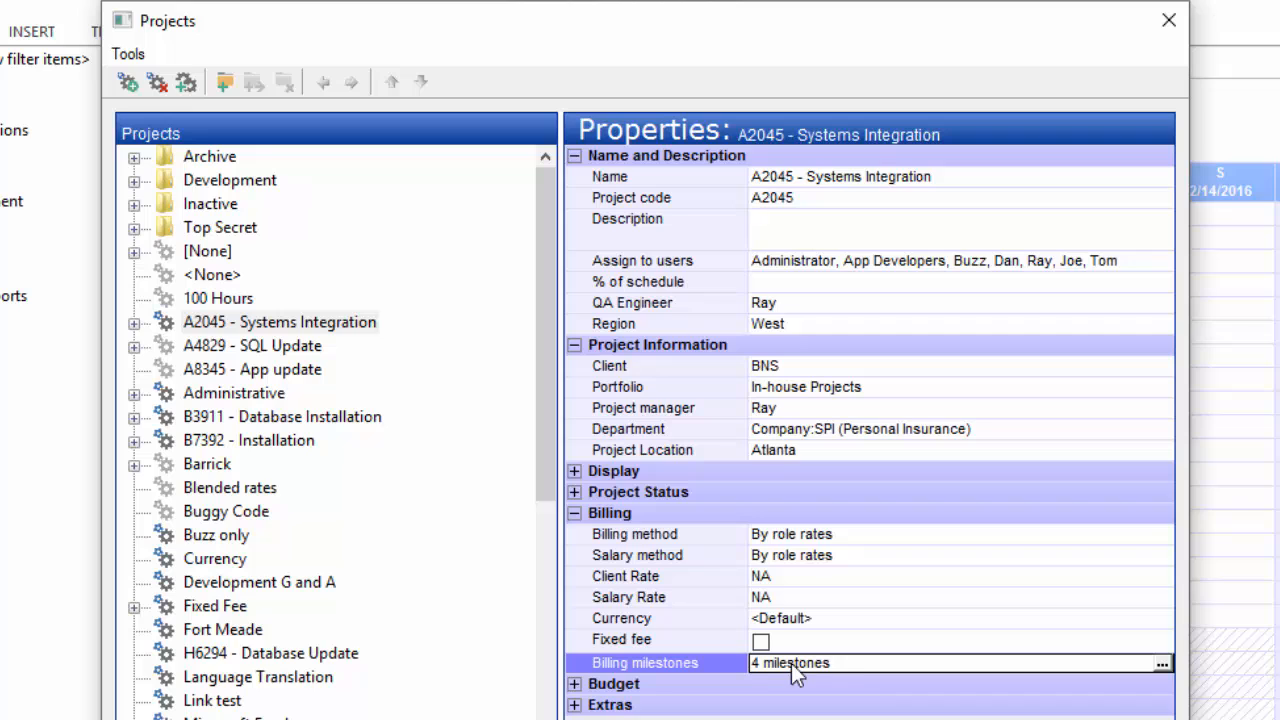
mouse_move(804, 678)
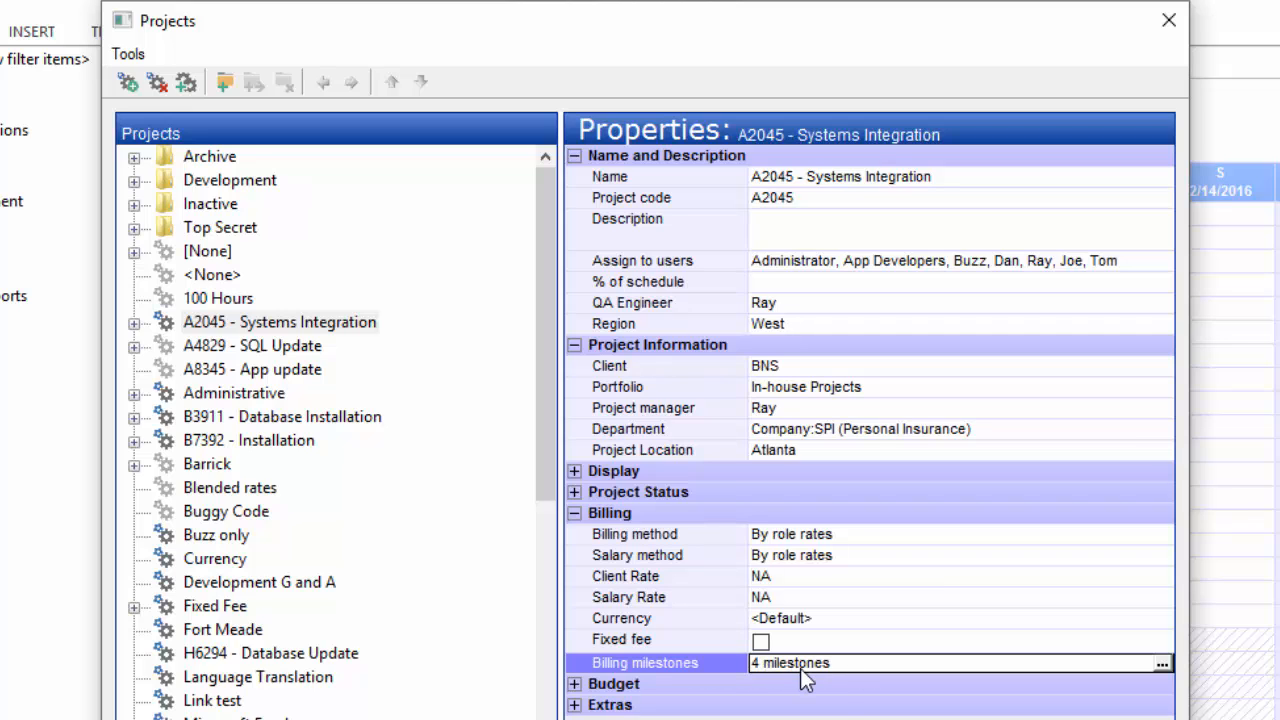
click(284, 416)
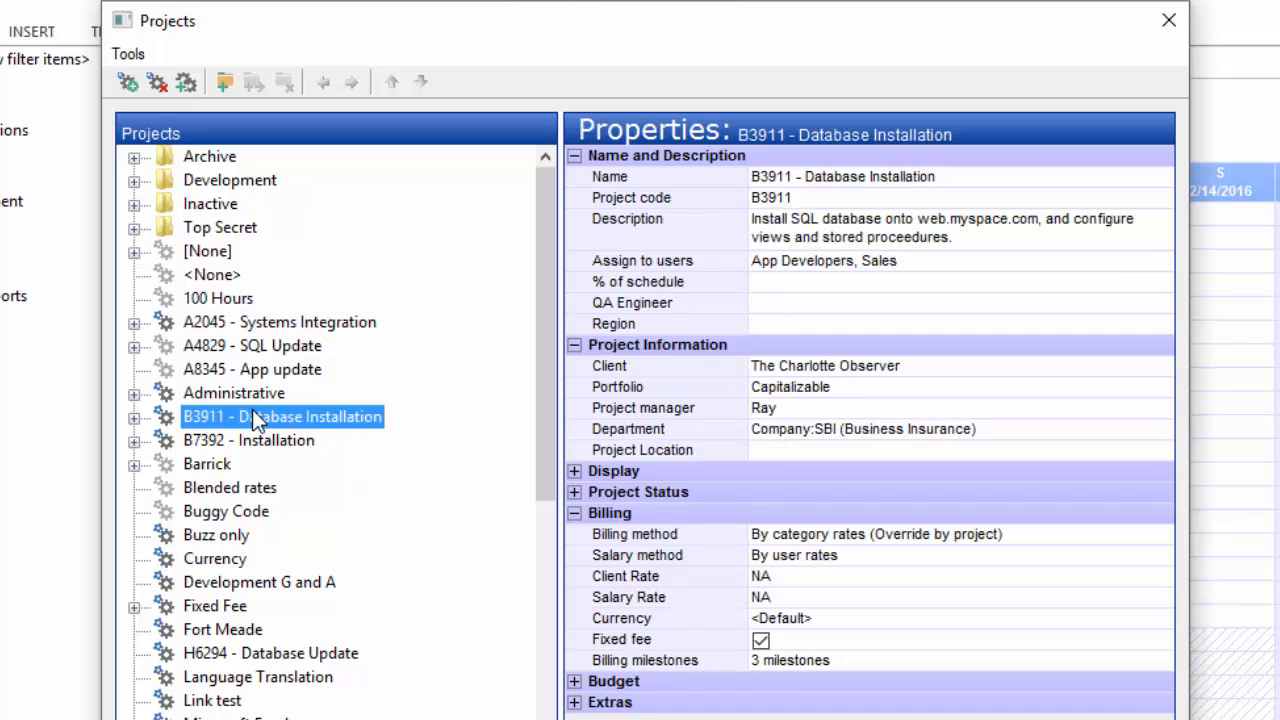
click(790, 660)
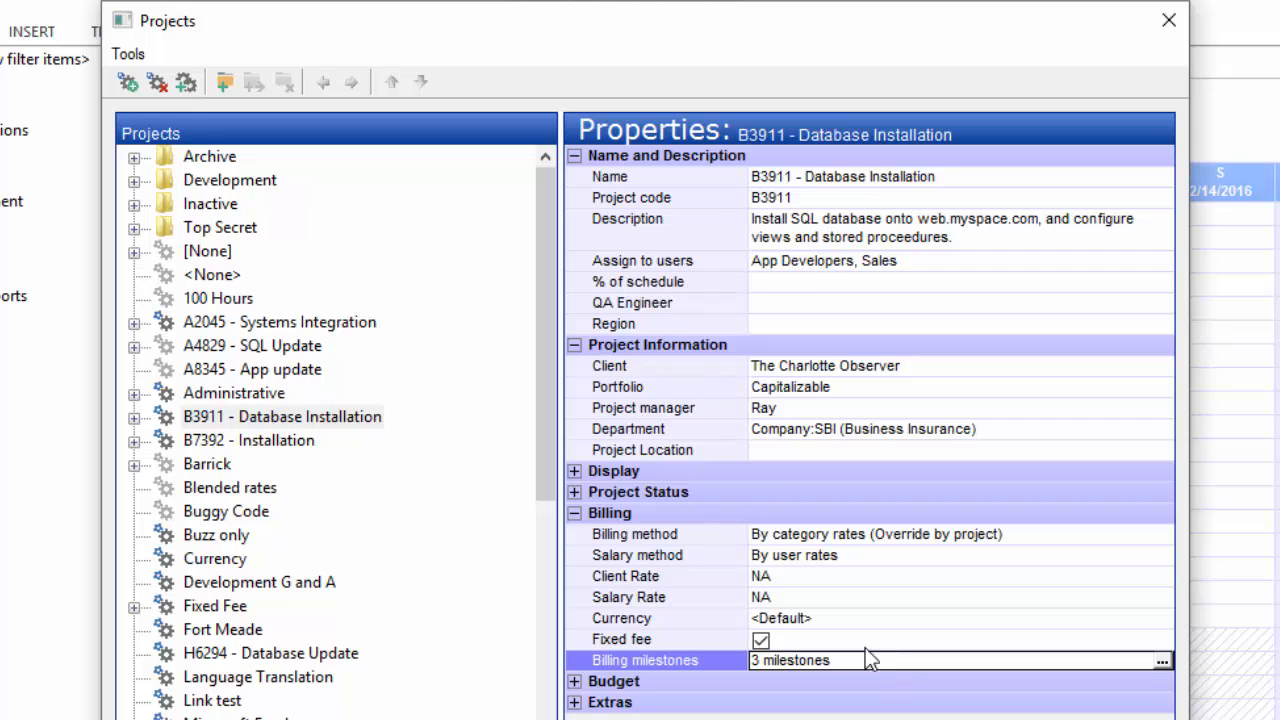
click(280, 320)
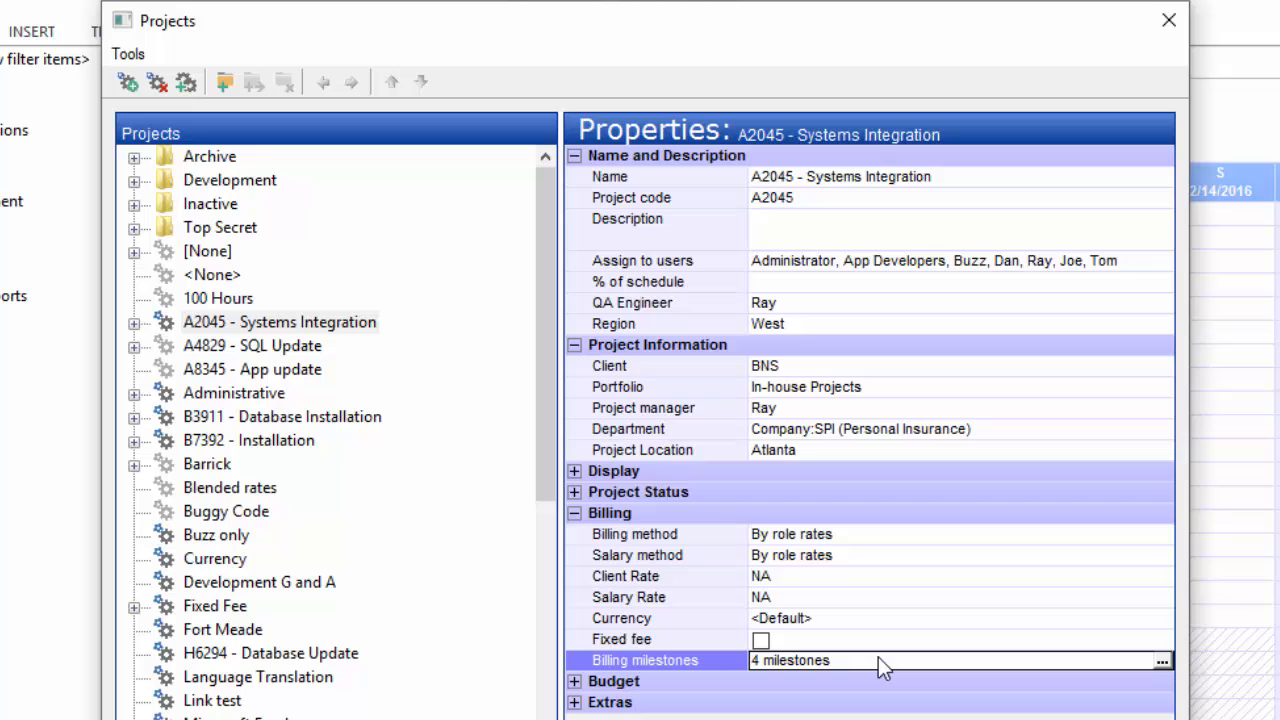
mouse_move(1164, 670)
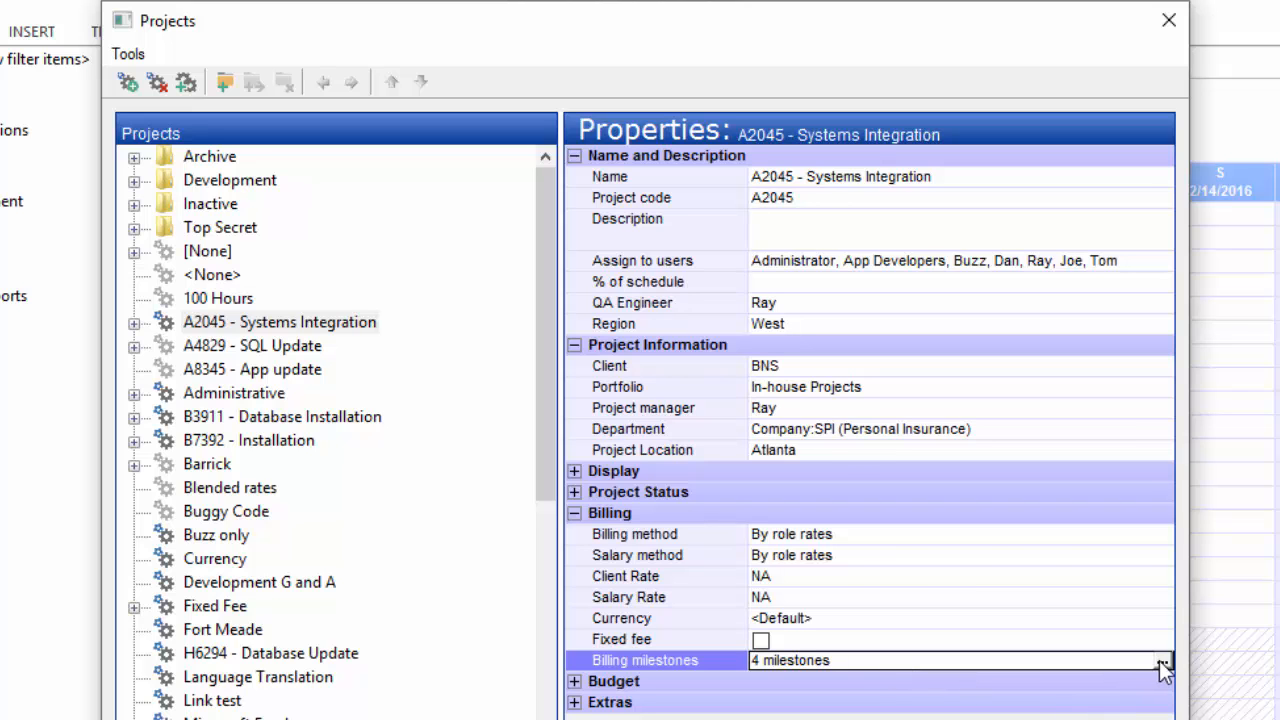
Step: In the billing milestones, set December's end of range to 12/31/2017, then view March
click(1164, 660)
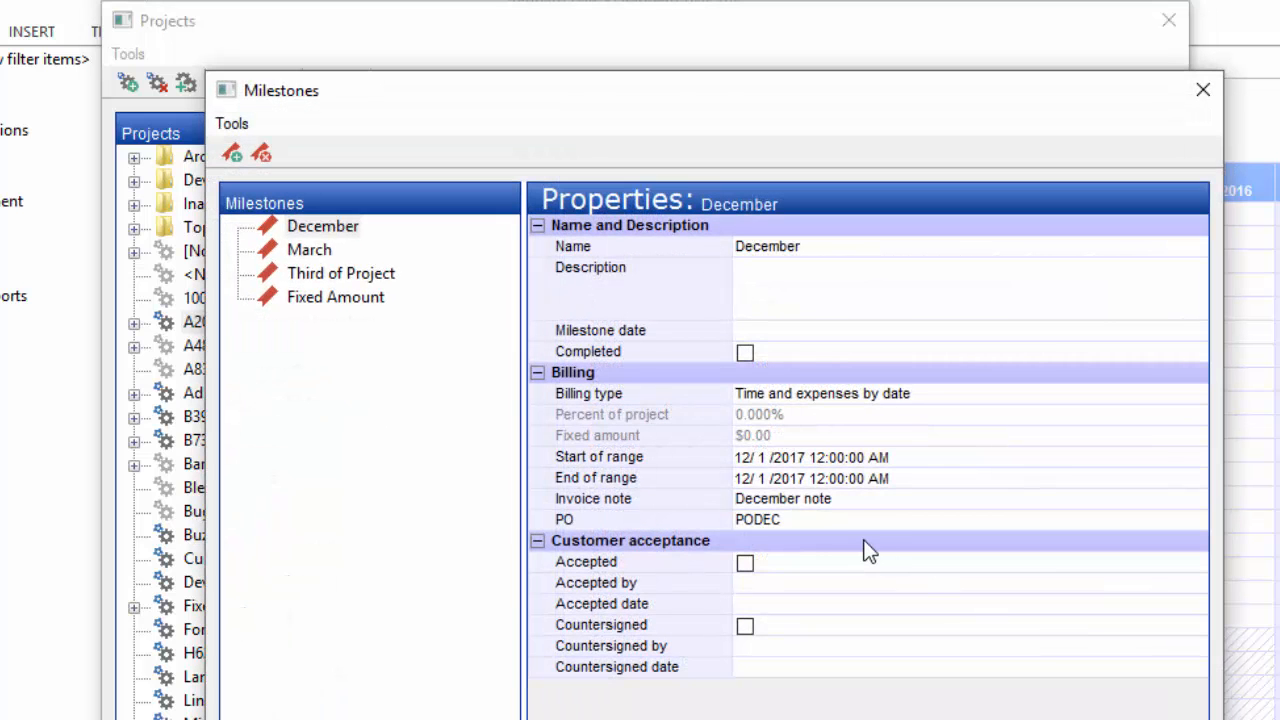
mouse_move(358, 480)
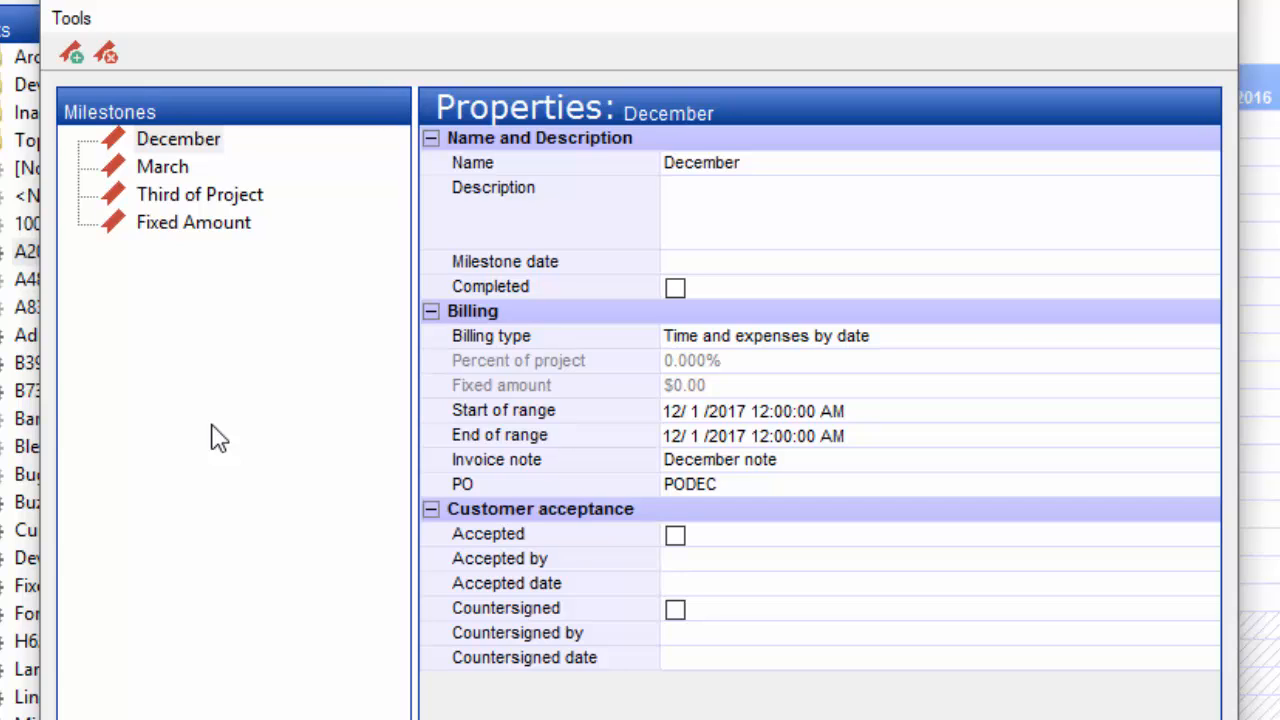
mouse_move(216, 374)
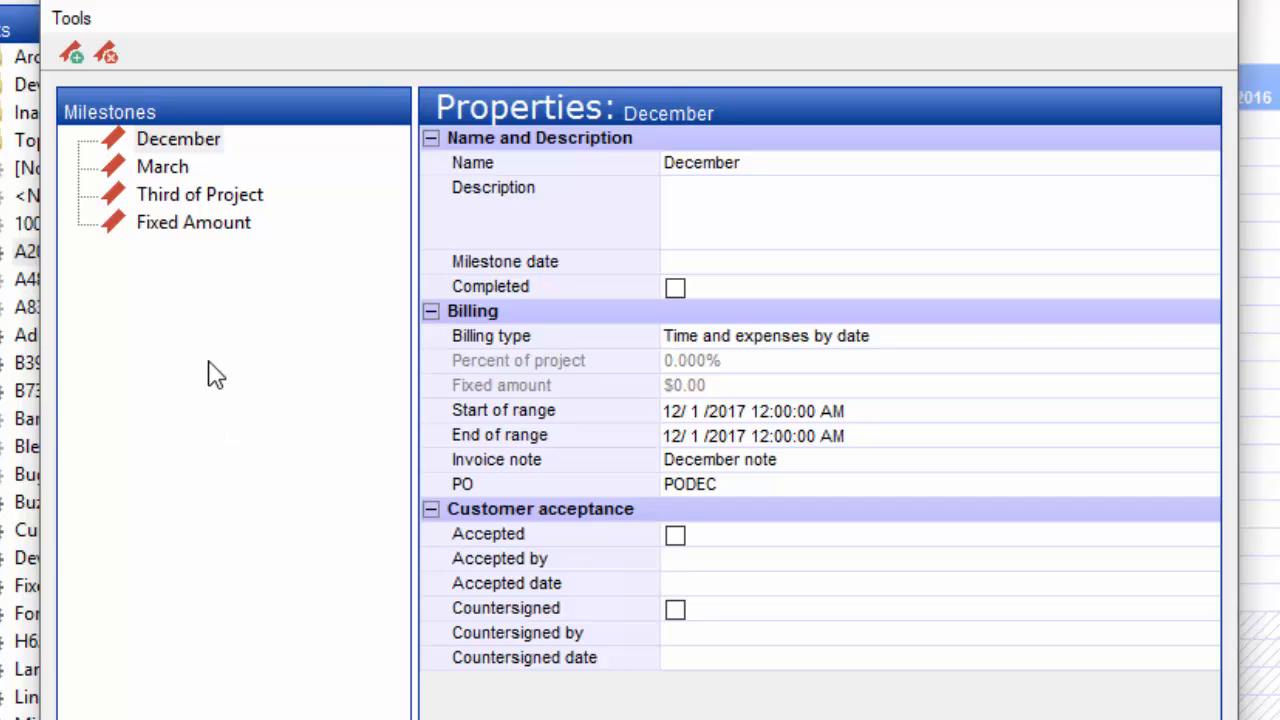
mouse_move(124, 144)
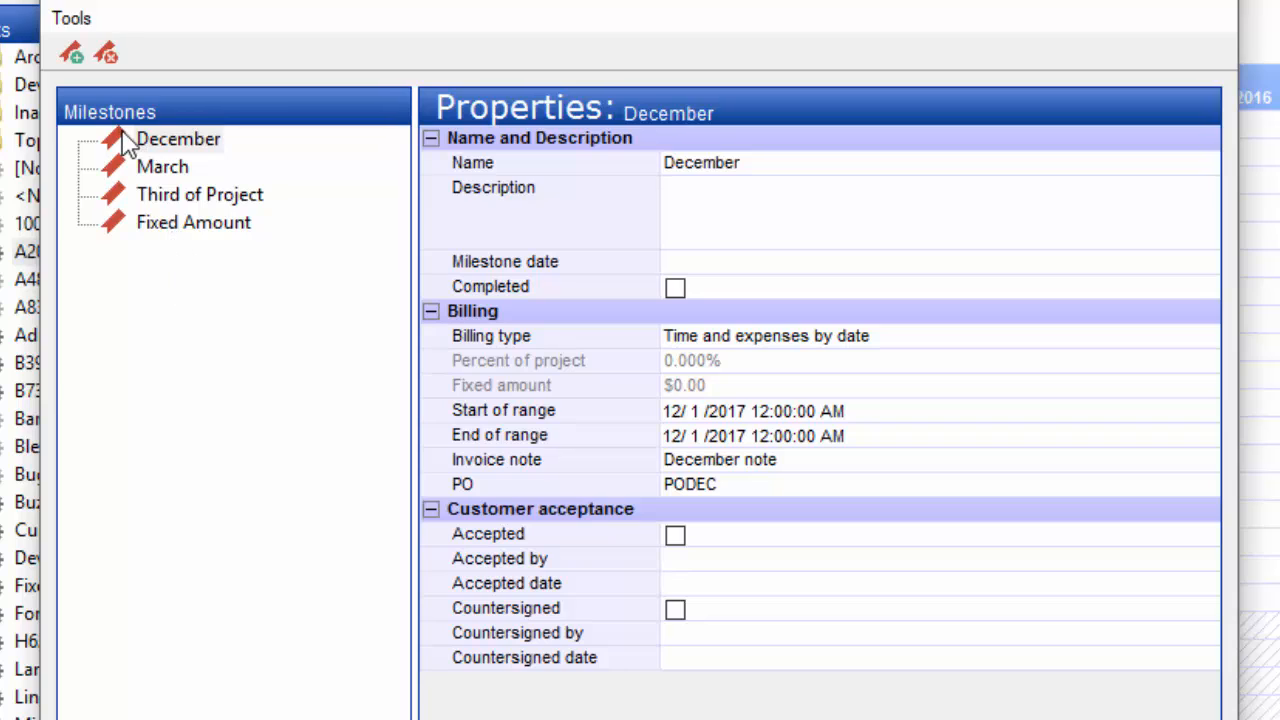
click(178, 140)
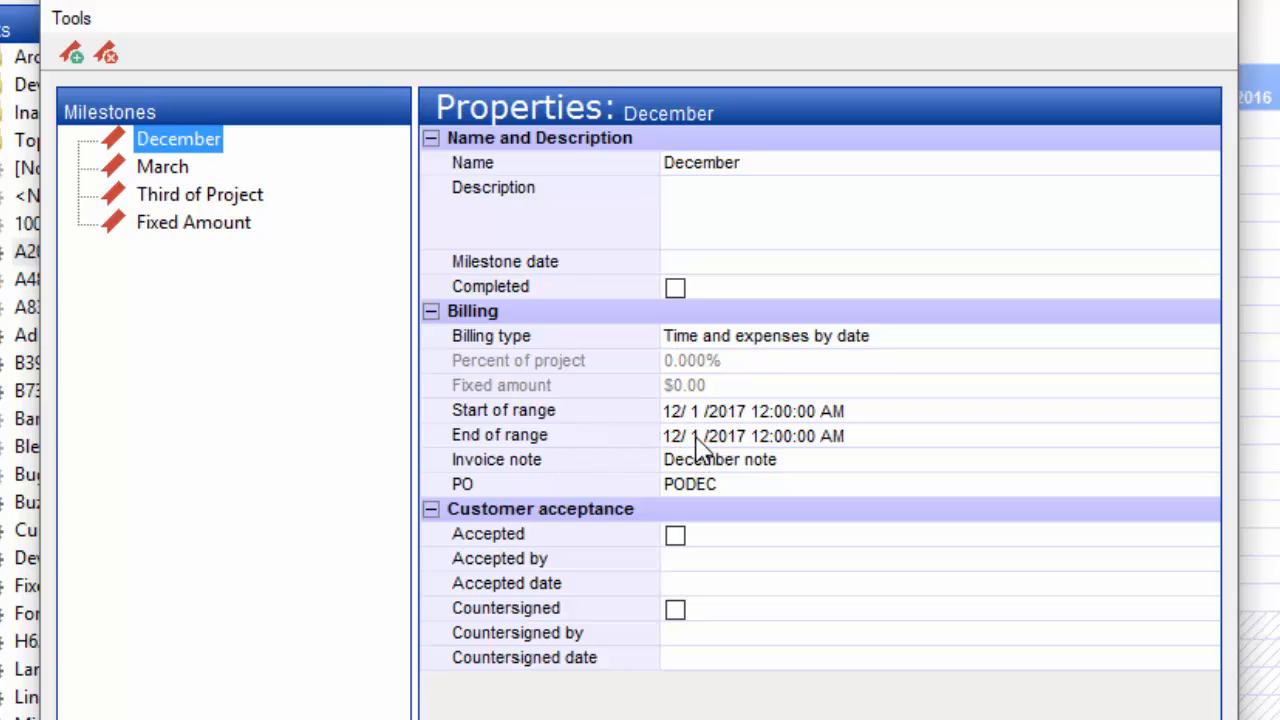
click(690, 436)
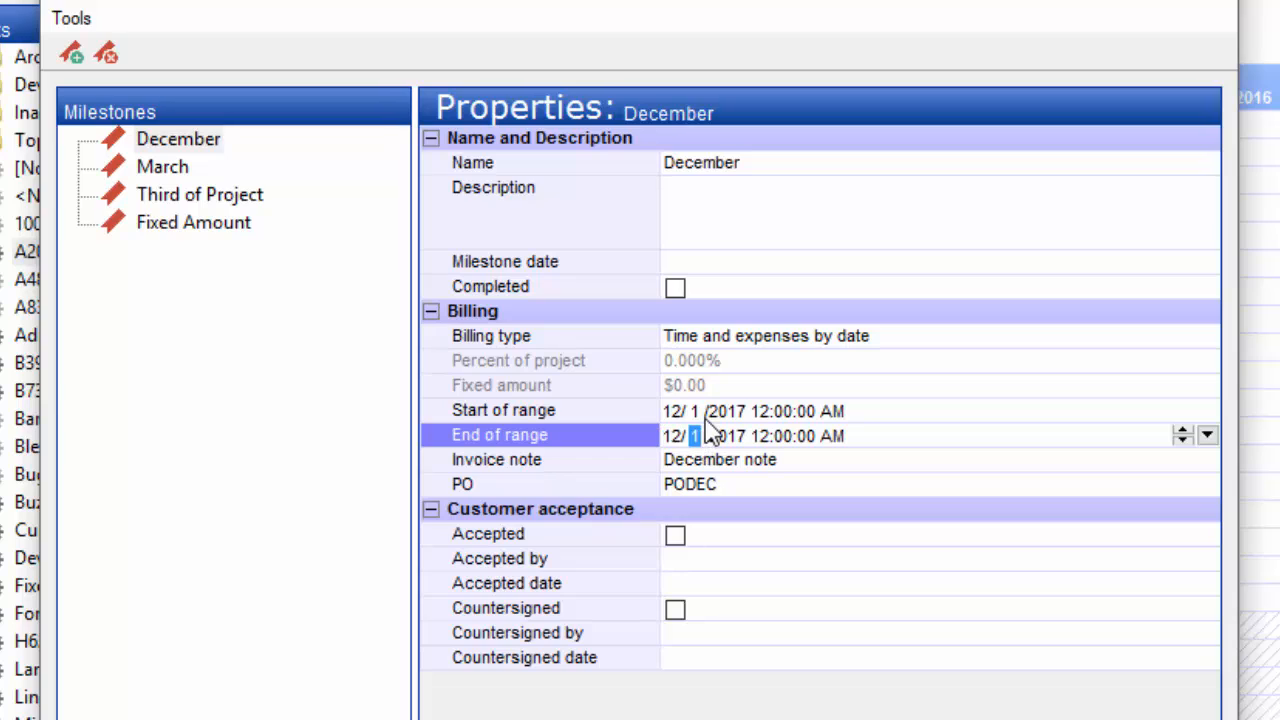
text(31)
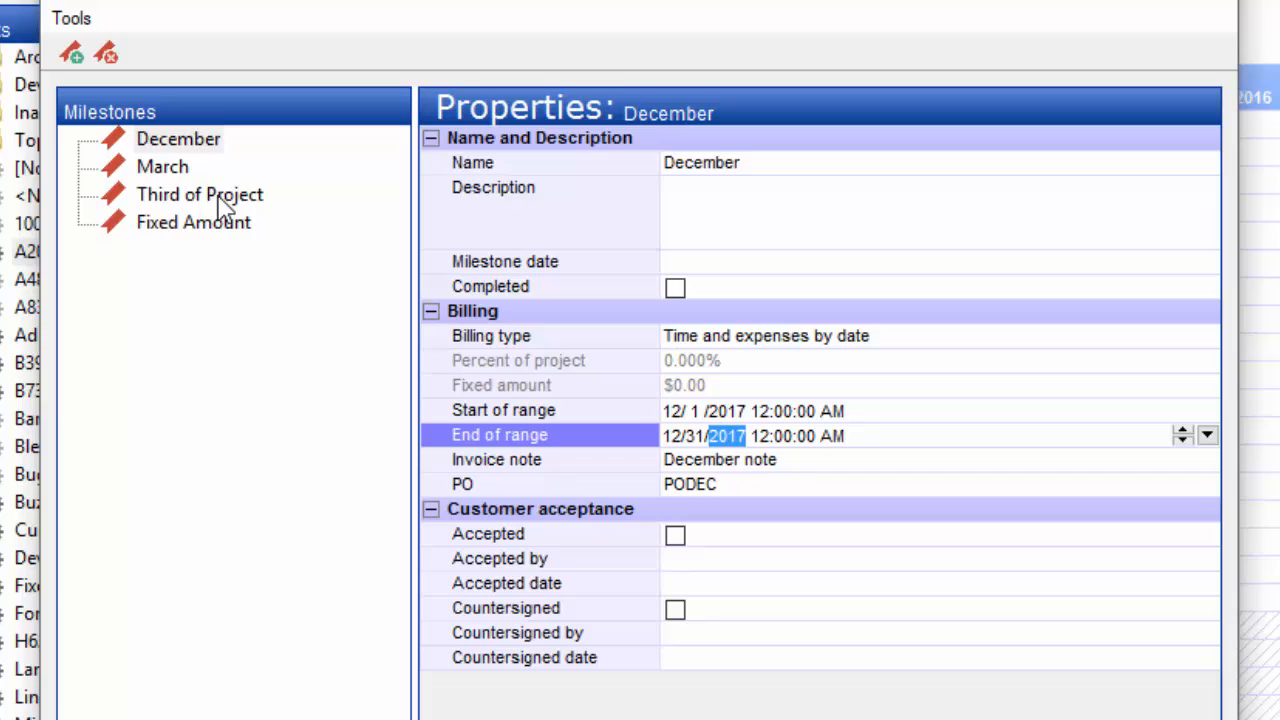
mouse_move(162, 168)
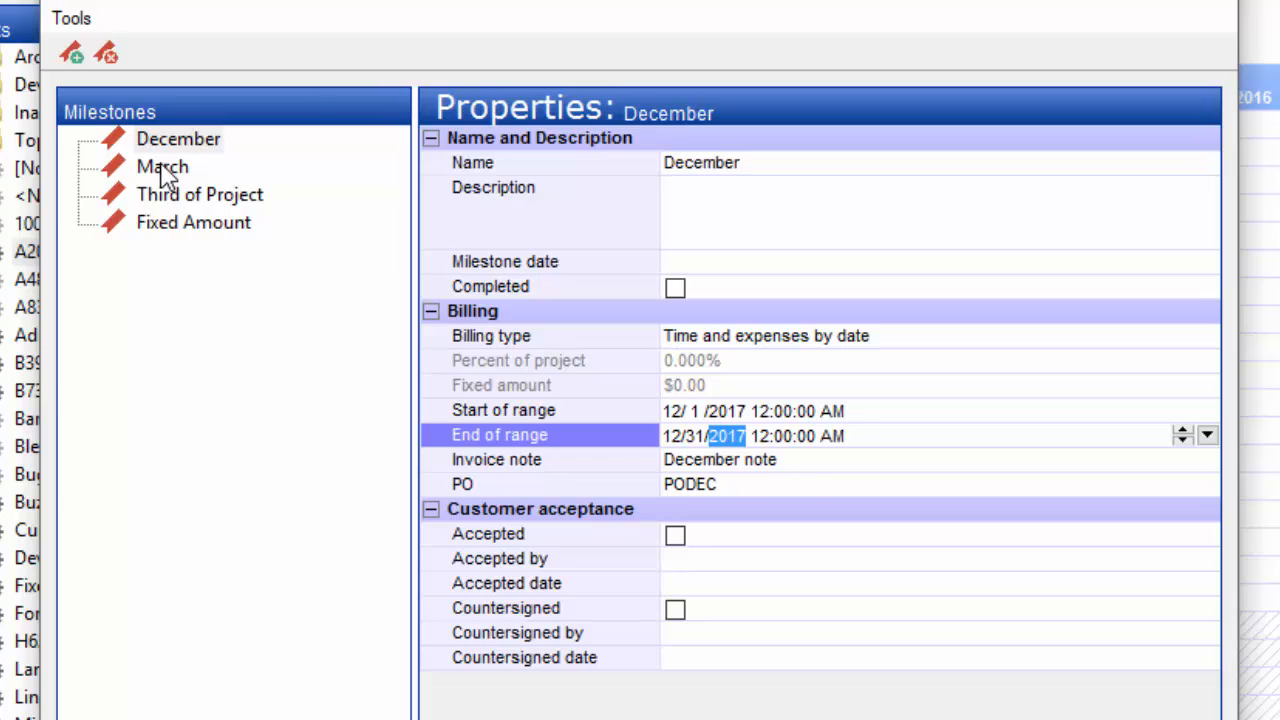
click(162, 166)
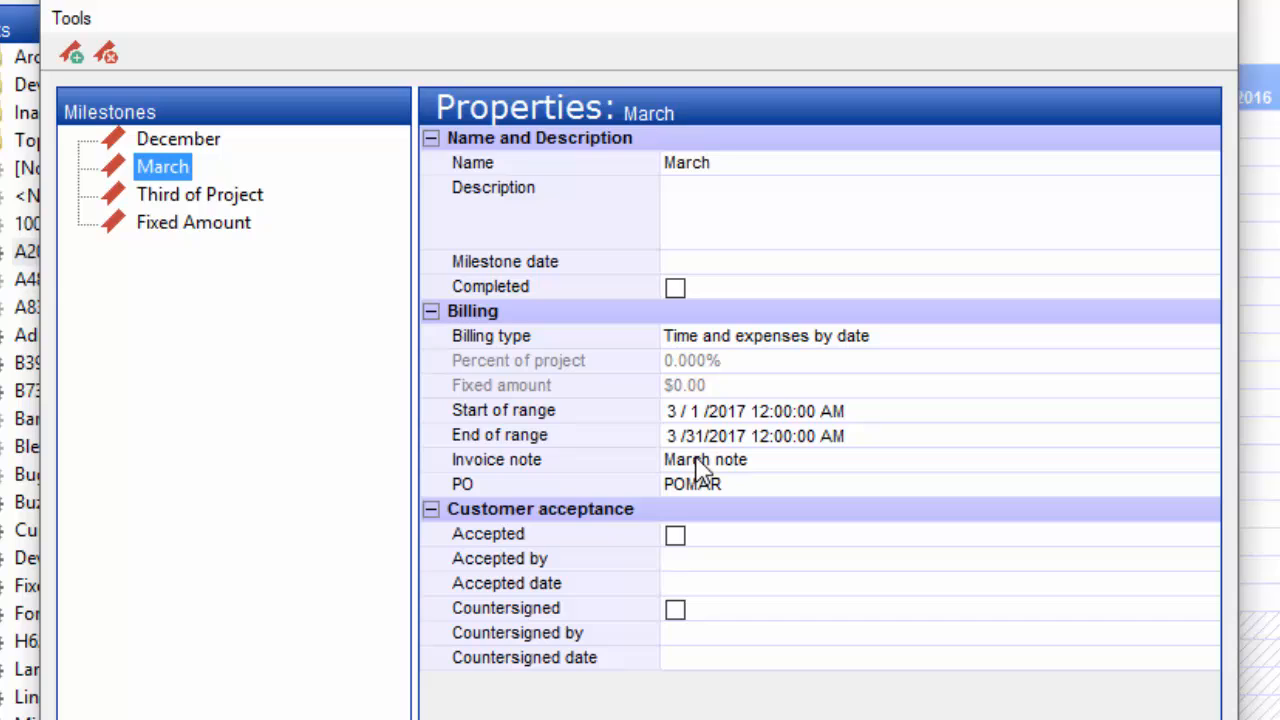
mouse_move(824, 340)
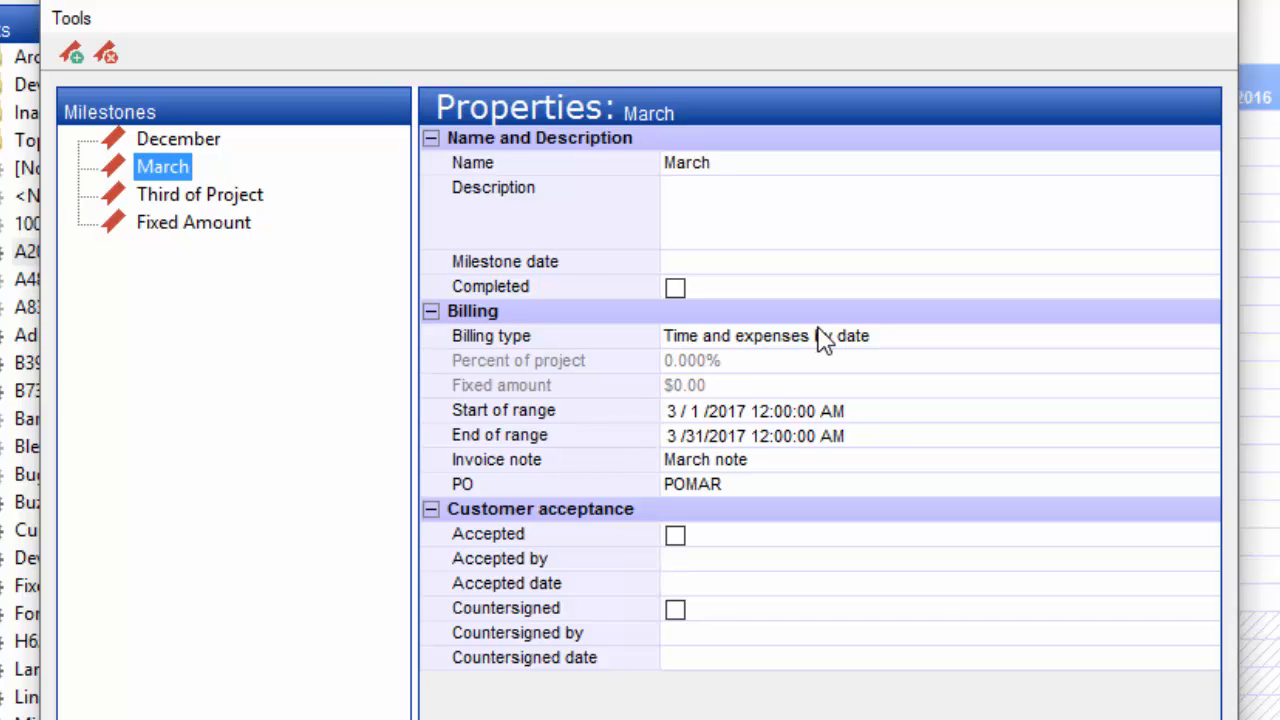
Step: Review Third of Project's billing type options, keeping Percentage of project at 33.333%
click(200, 194)
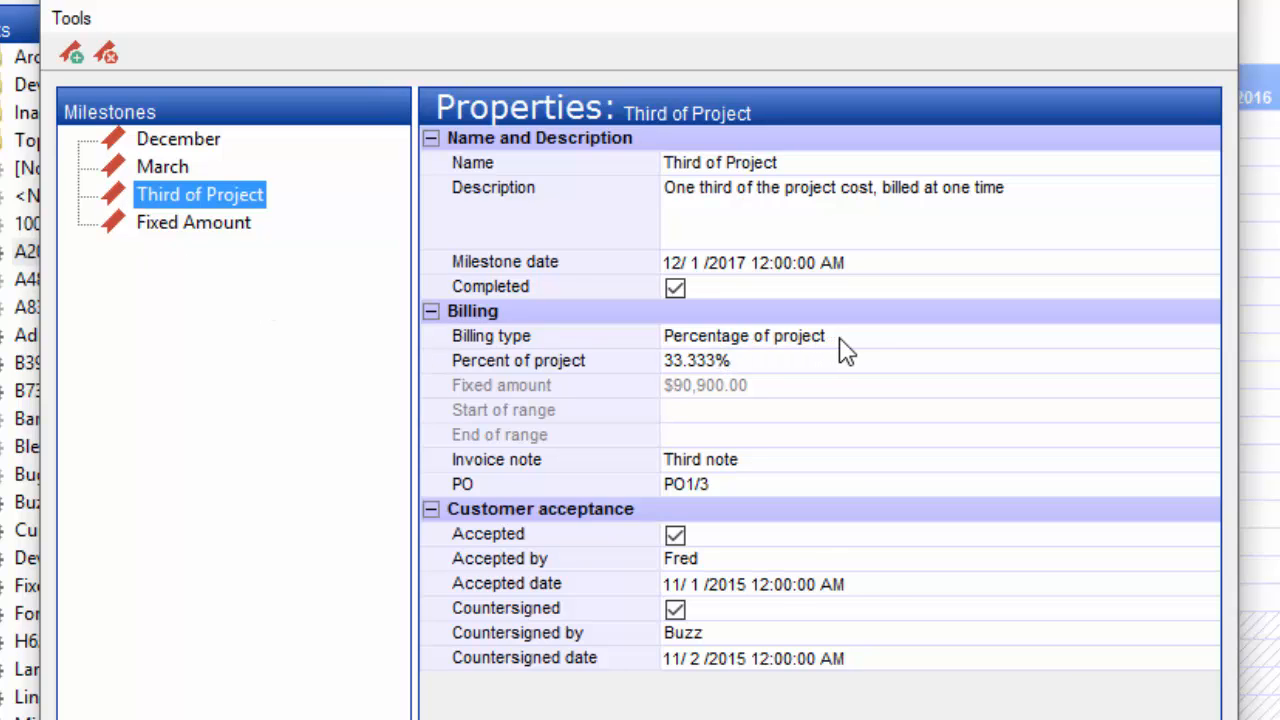
click(744, 336)
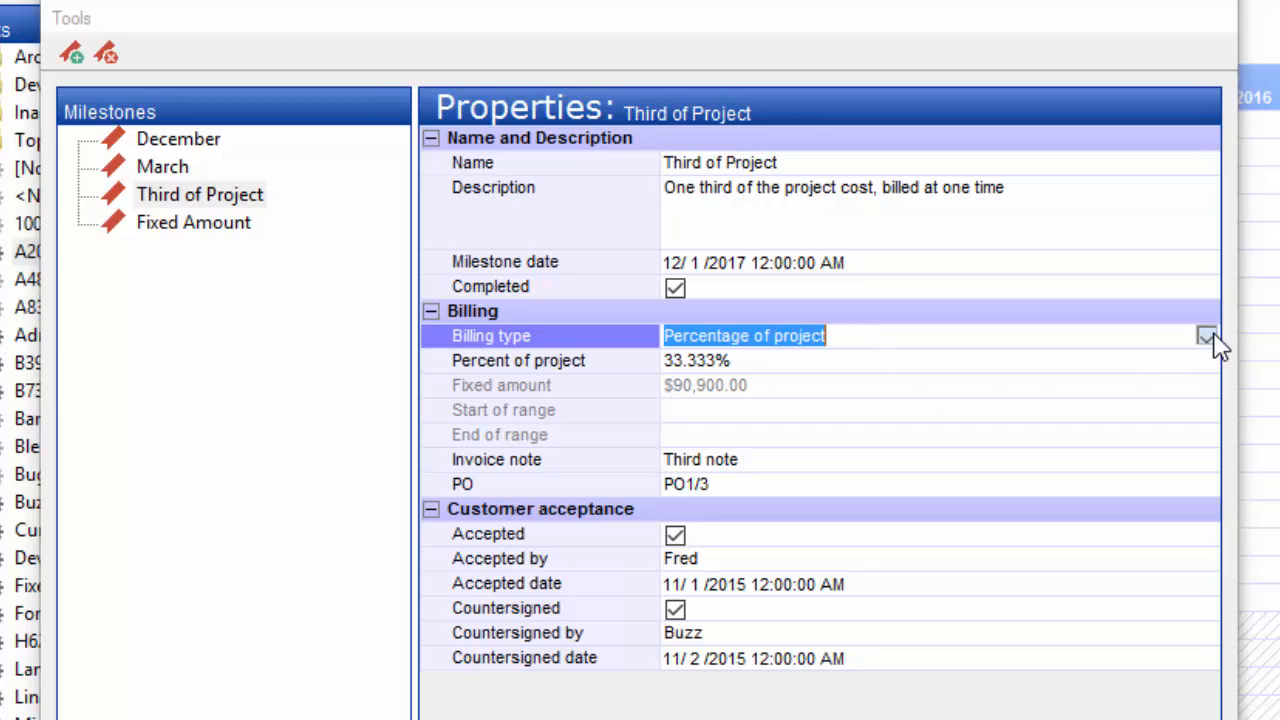
click(1206, 336)
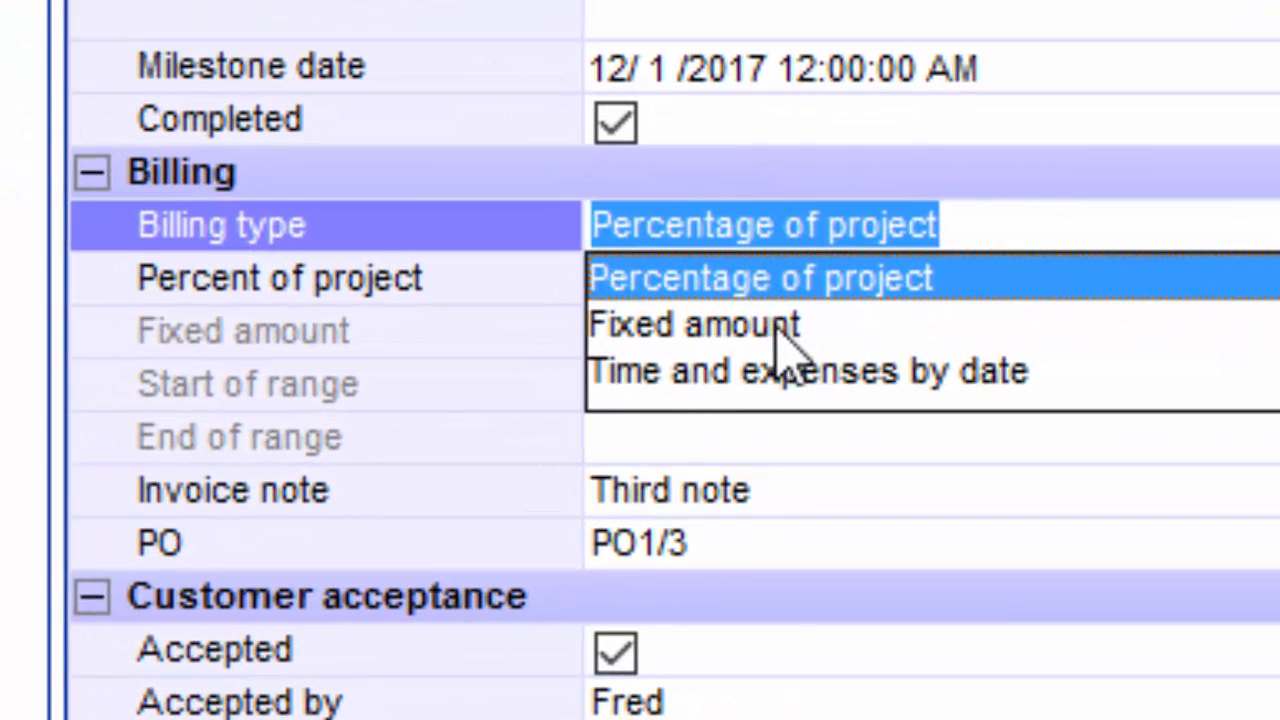
mouse_move(820, 424)
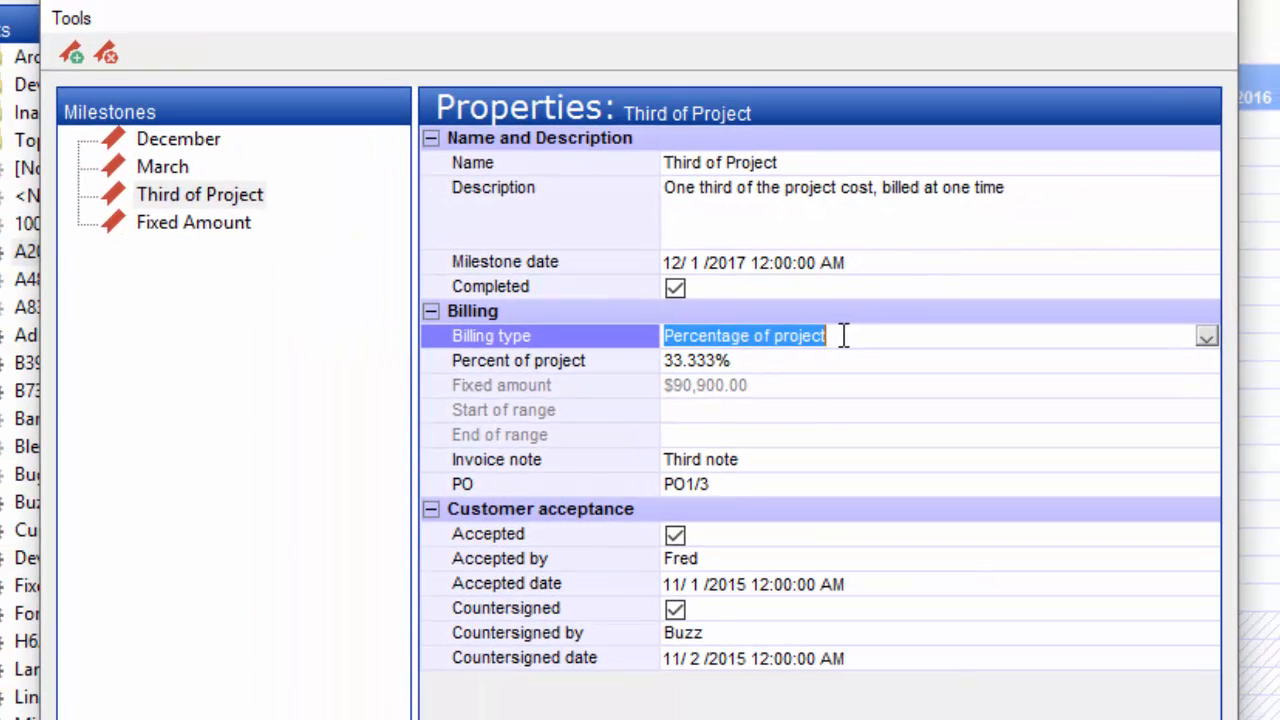
click(696, 360)
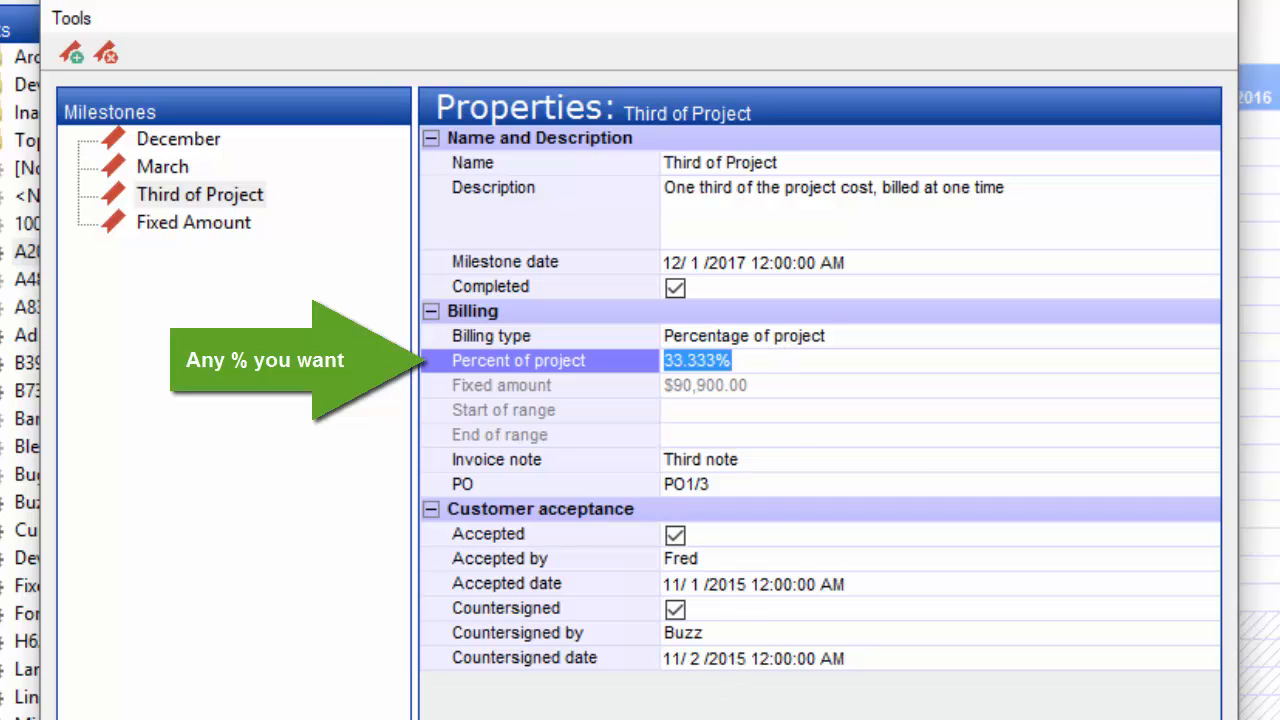
Step: Review the $10,000 Fixed Amount milestone's billing type and description against Third of Project
click(192, 222)
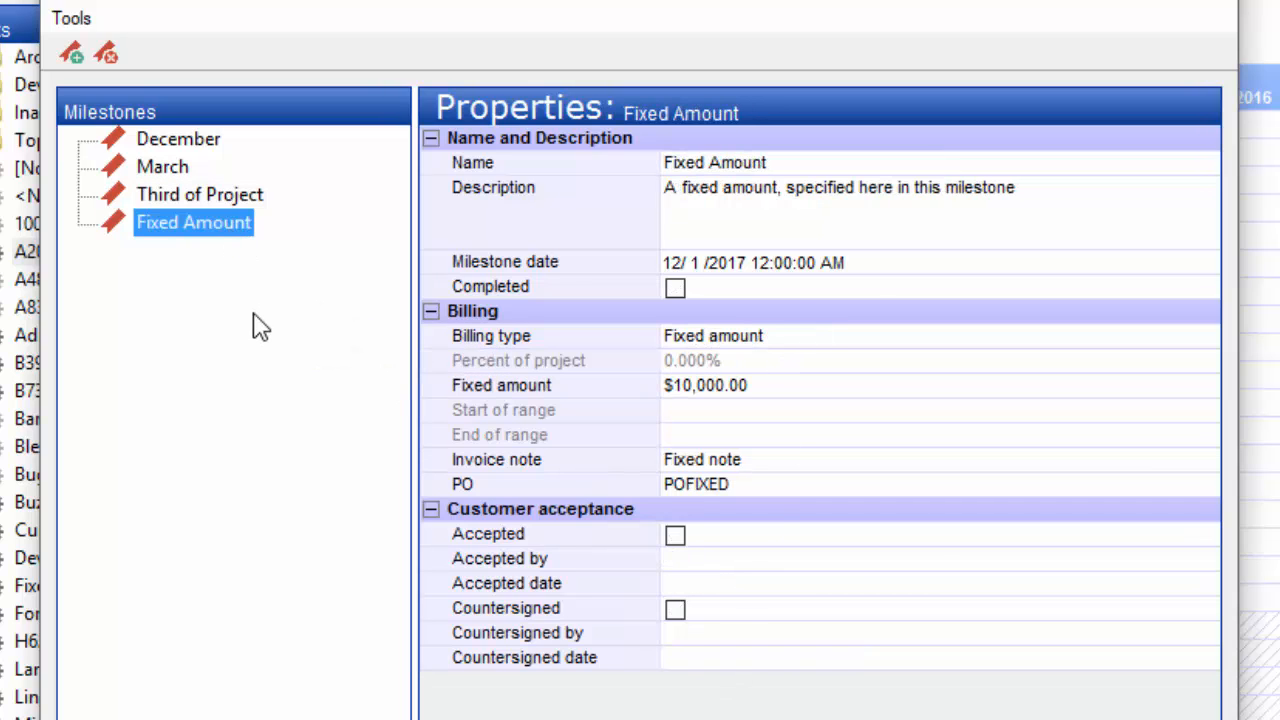
click(712, 336)
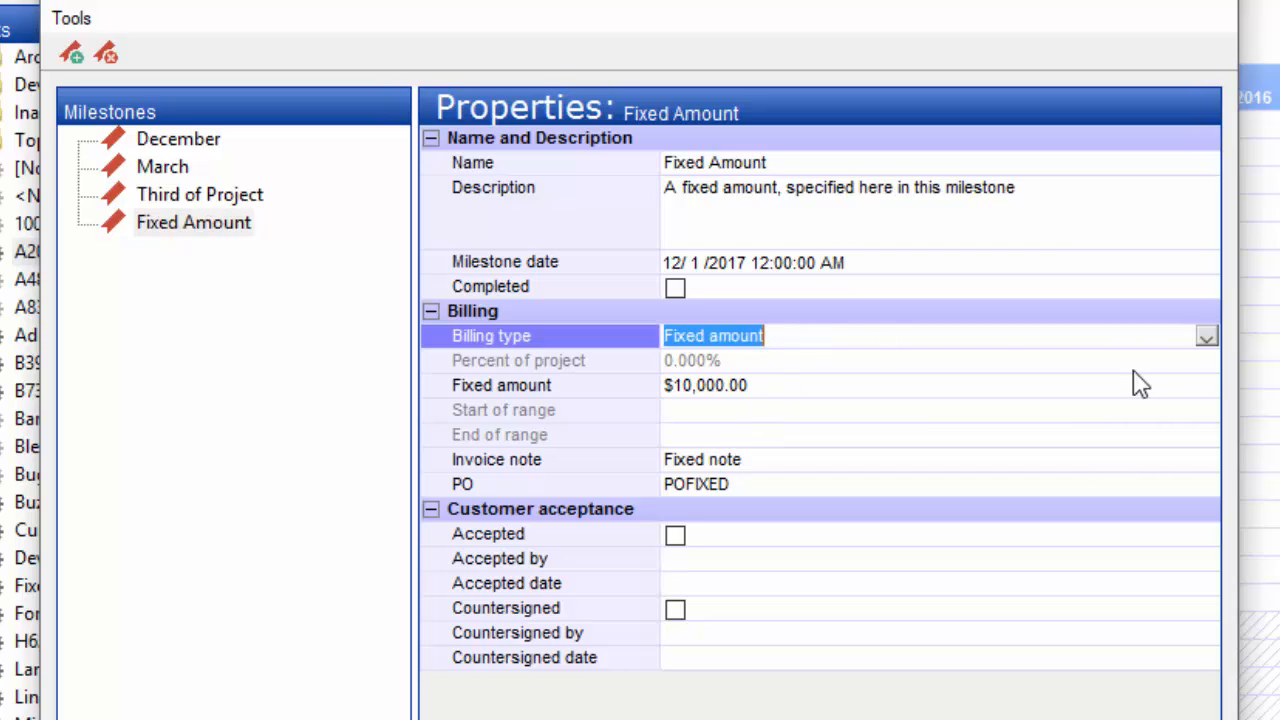
mouse_move(940, 330)
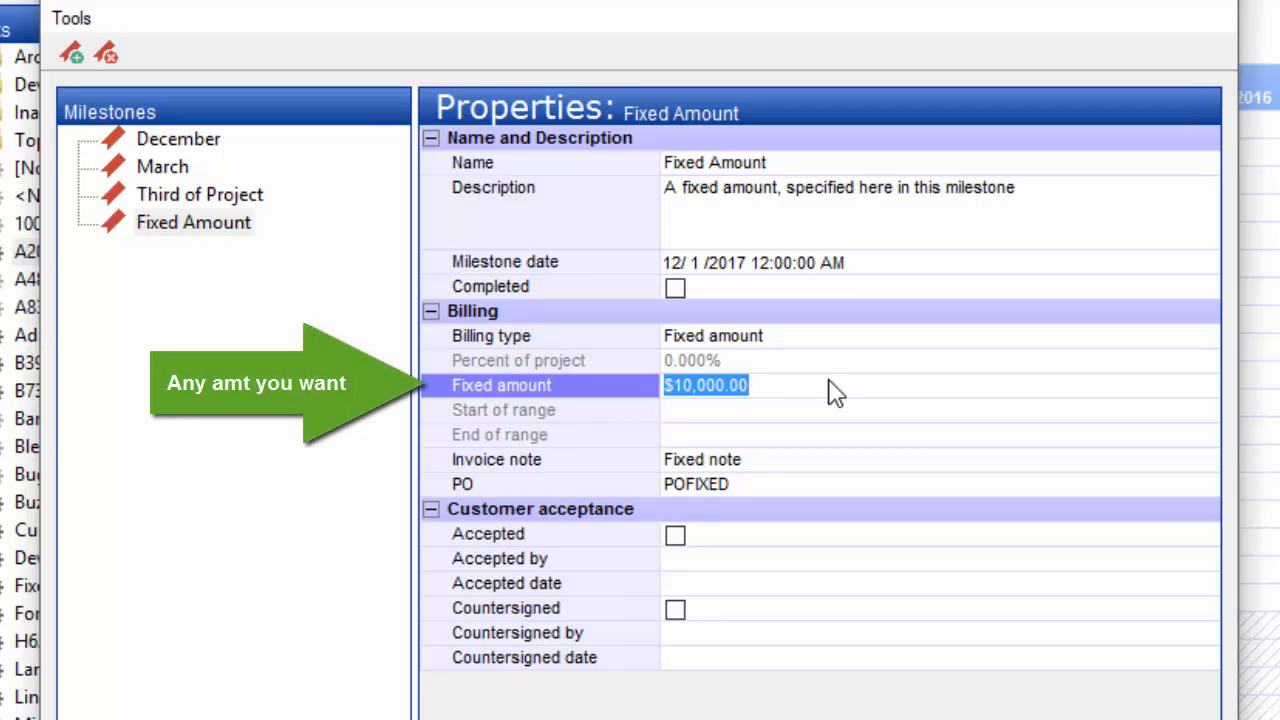
mouse_move(792, 206)
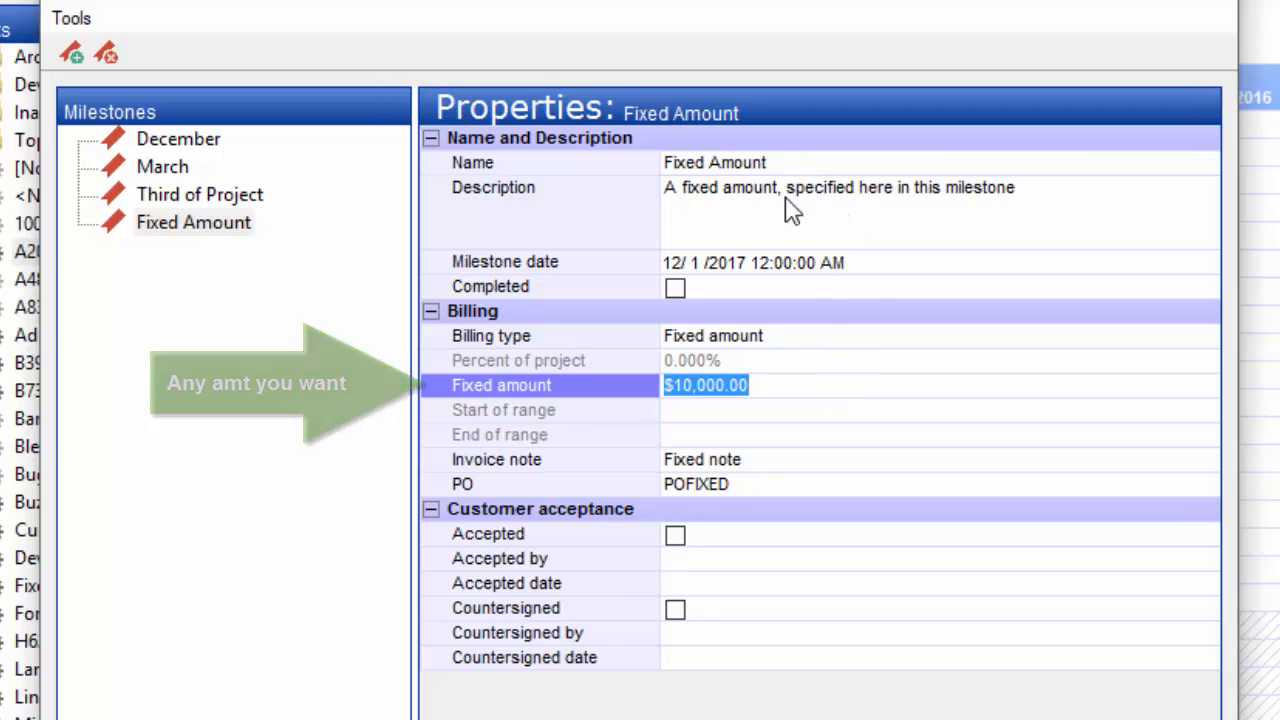
click(838, 188)
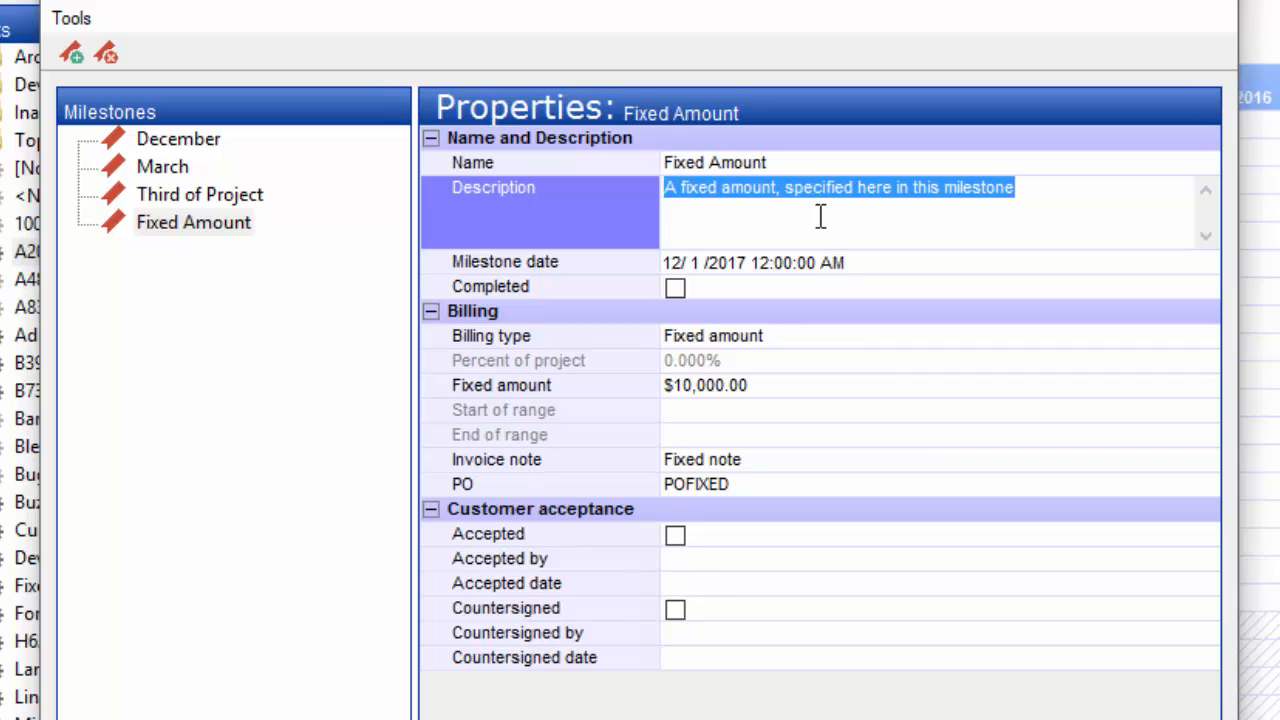
mouse_move(1088, 244)
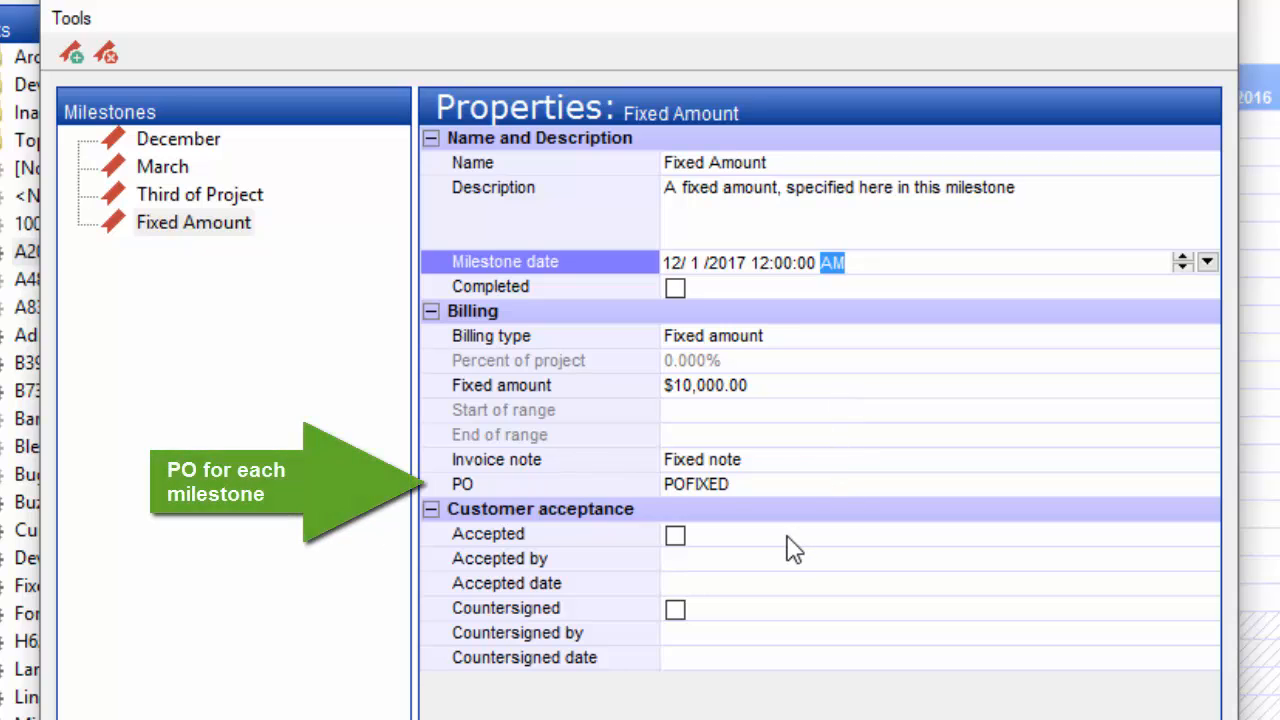
click(200, 194)
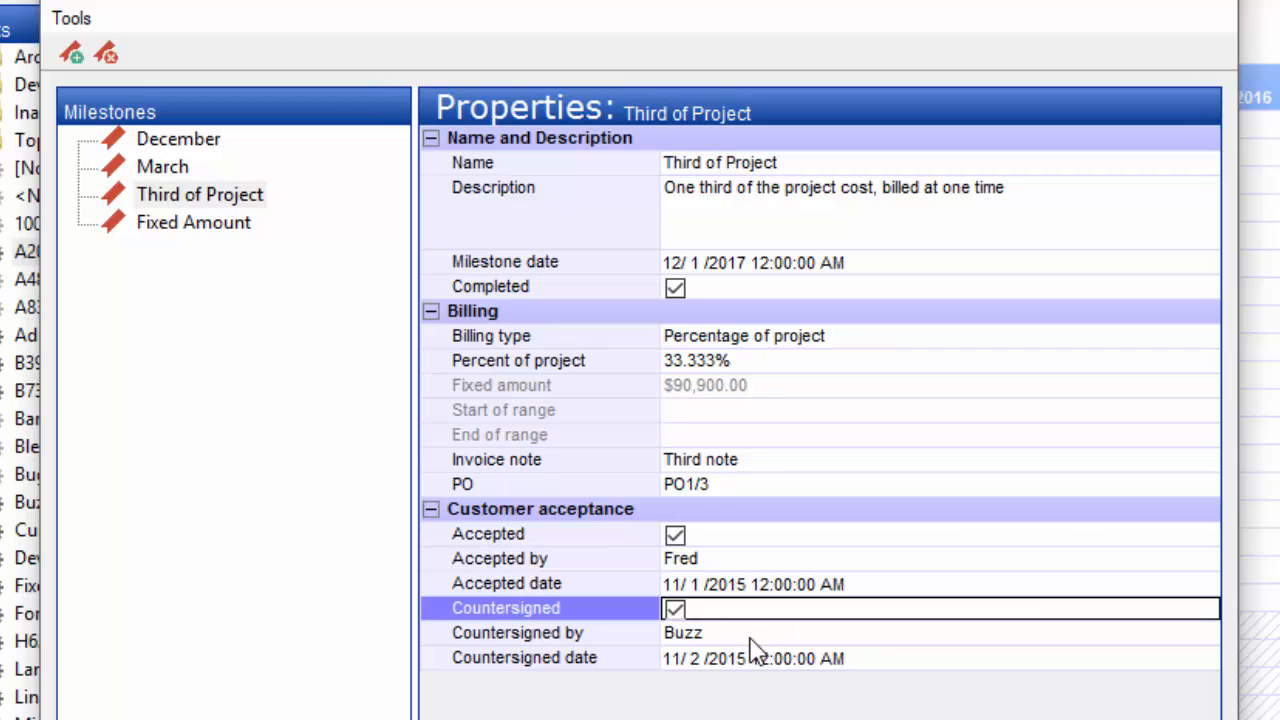
mouse_move(260, 270)
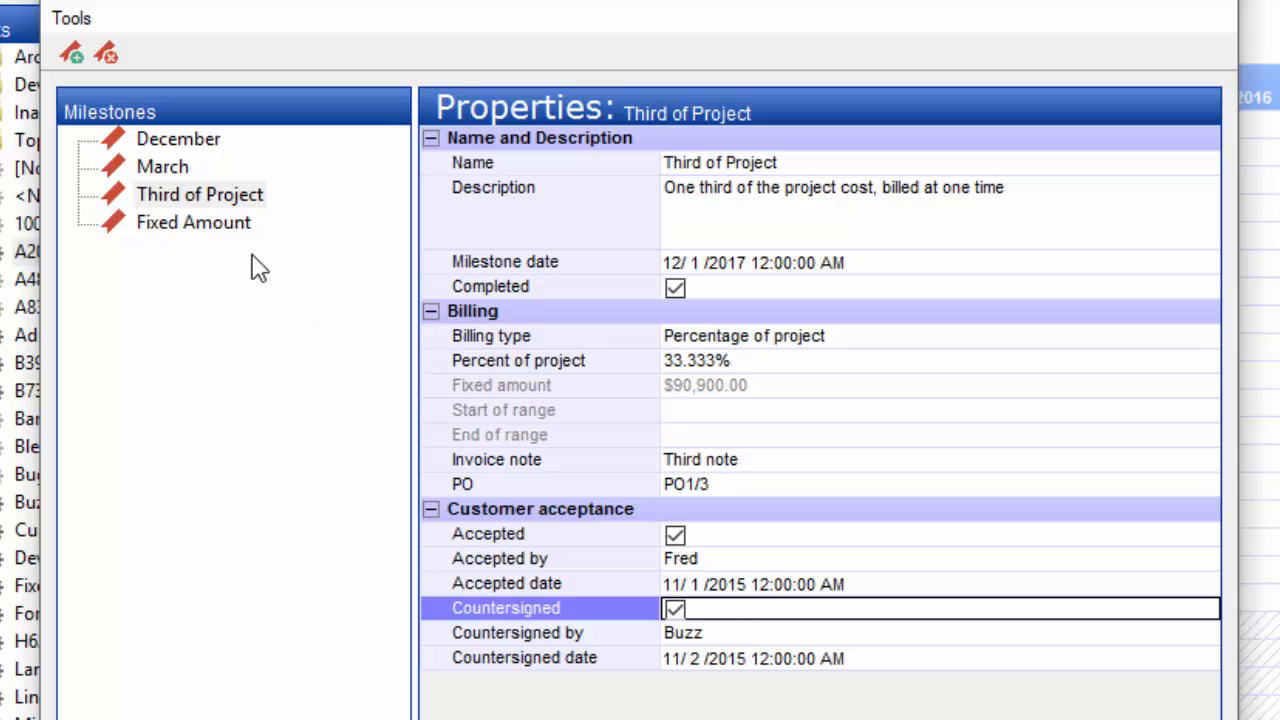
click(192, 222)
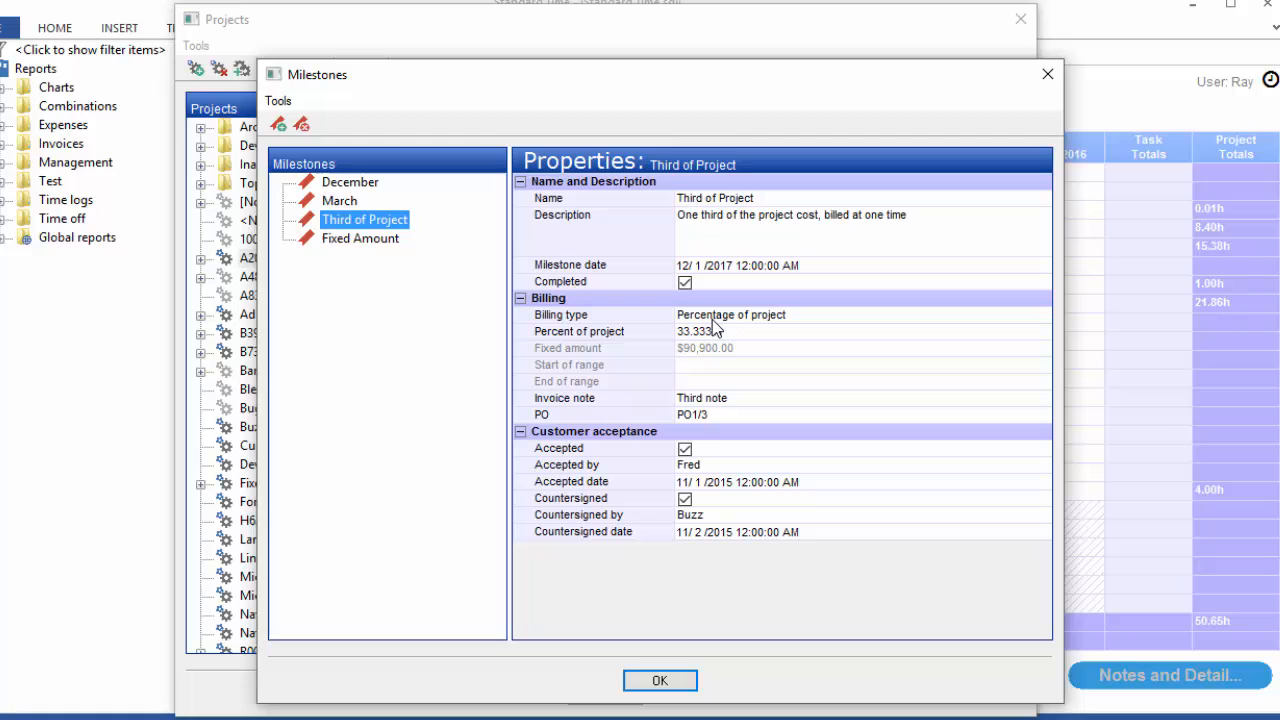
mouse_move(748, 348)
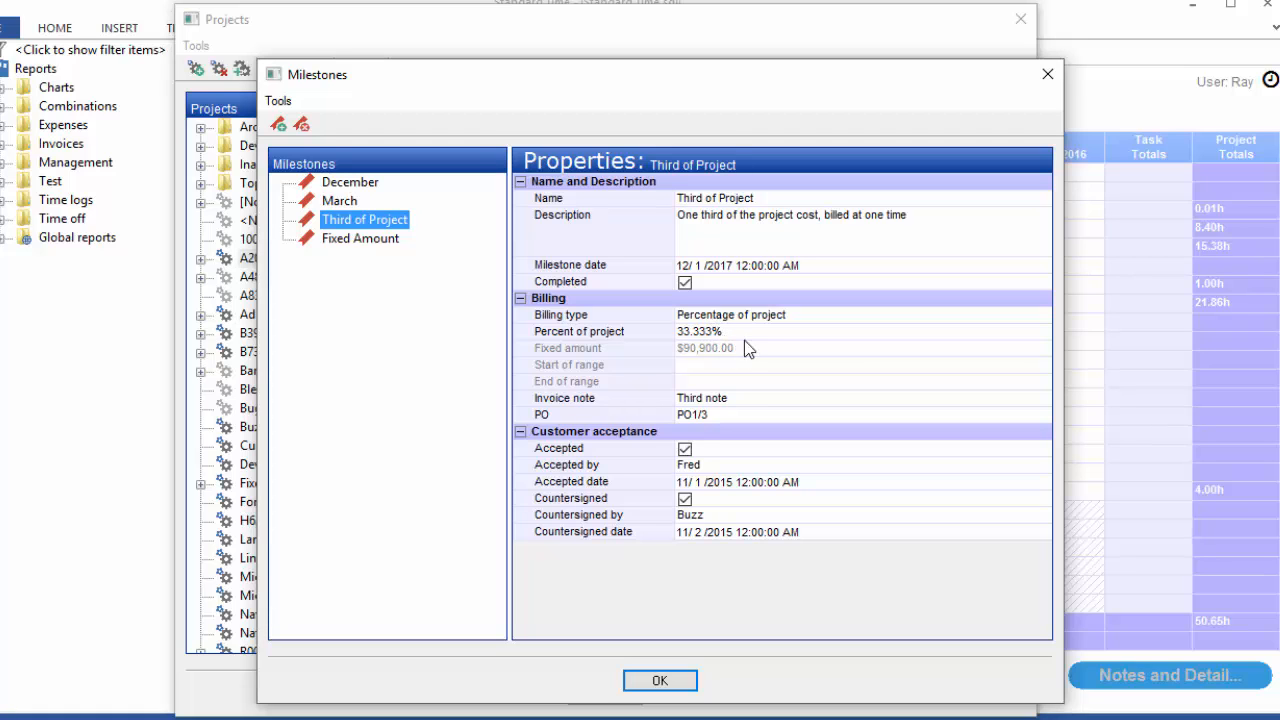
Step: Close the milestones and check the project's $400,000.00 estimated cost
click(660, 680)
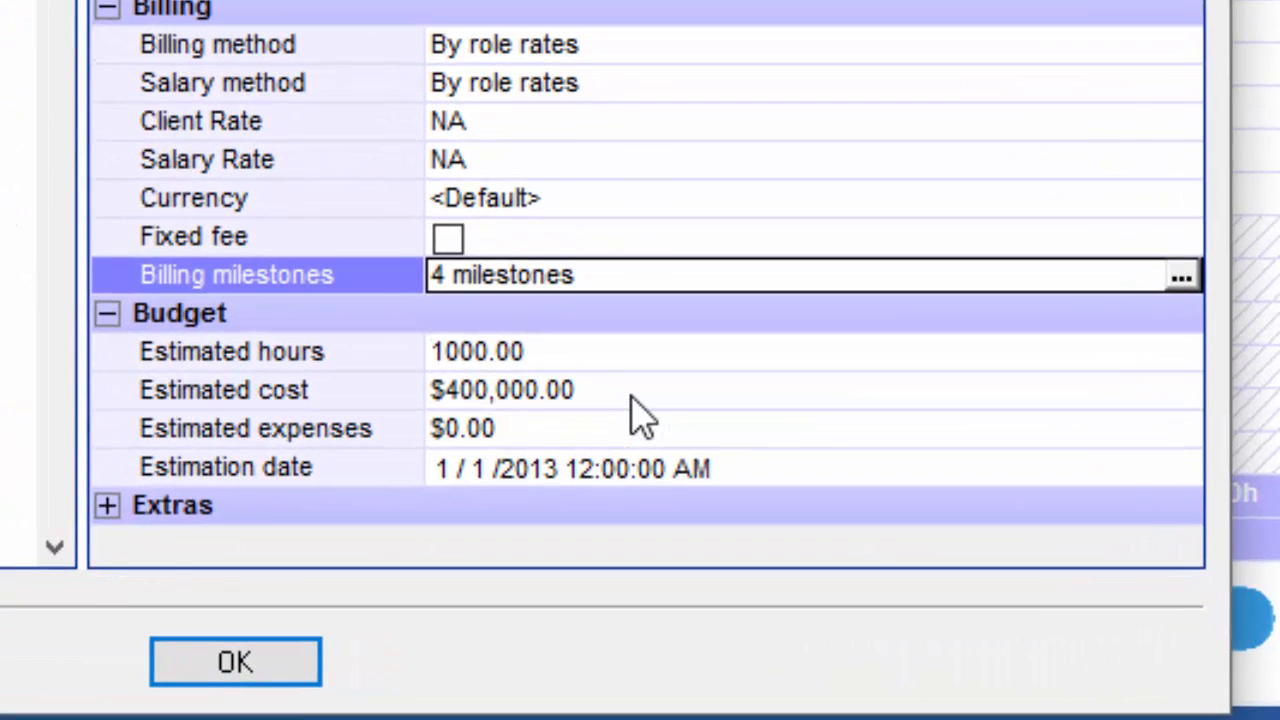
click(500, 390)
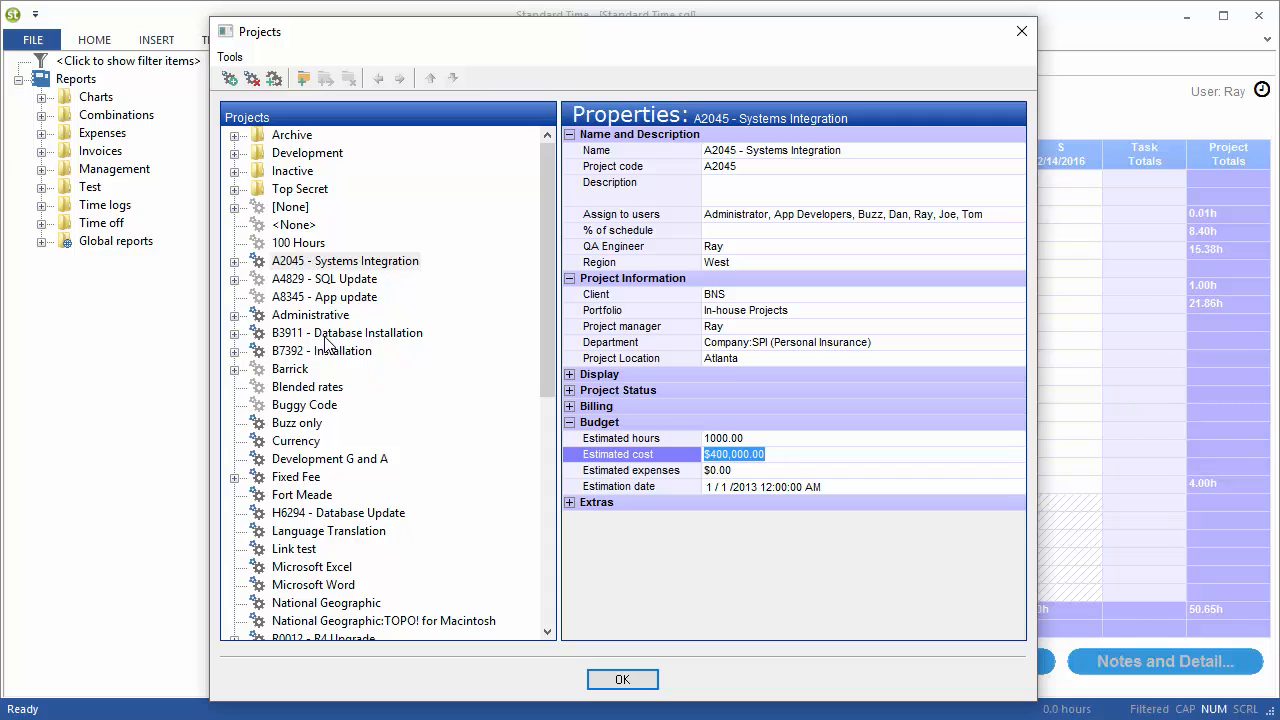
Step: Review Database Installation's one-third milestones at beta and completion with their percent values
click(348, 332)
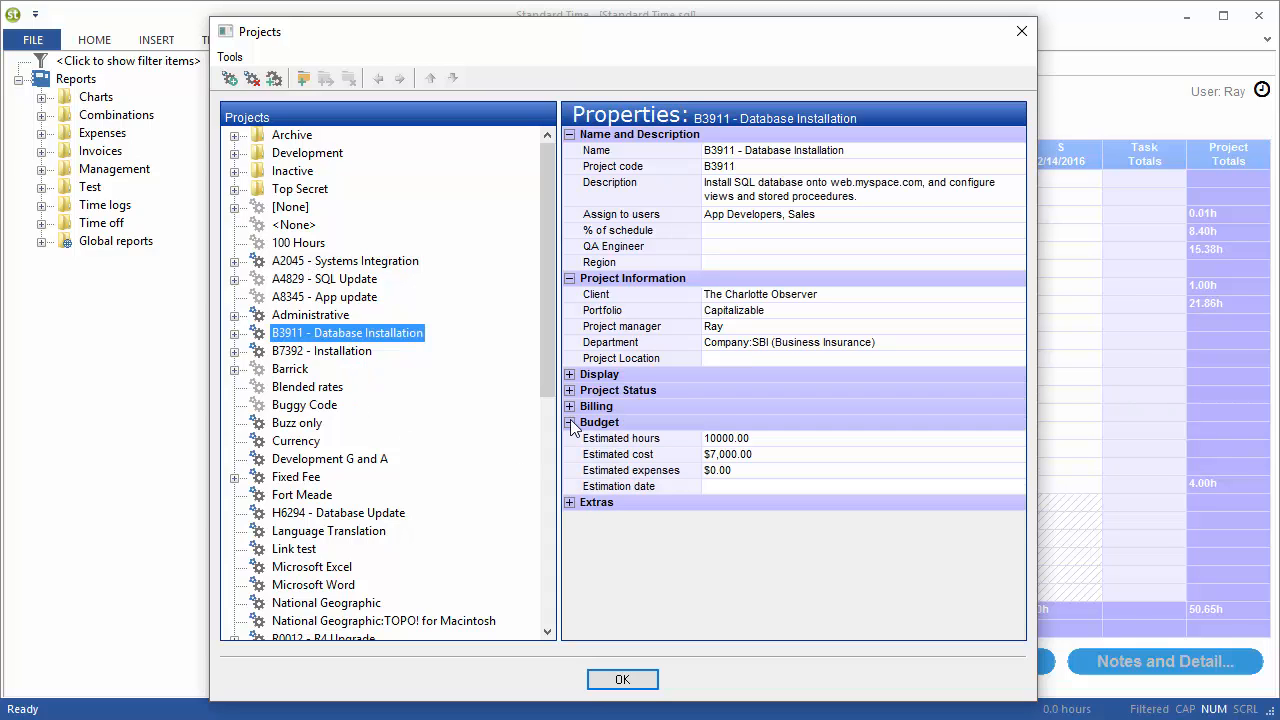
click(568, 406)
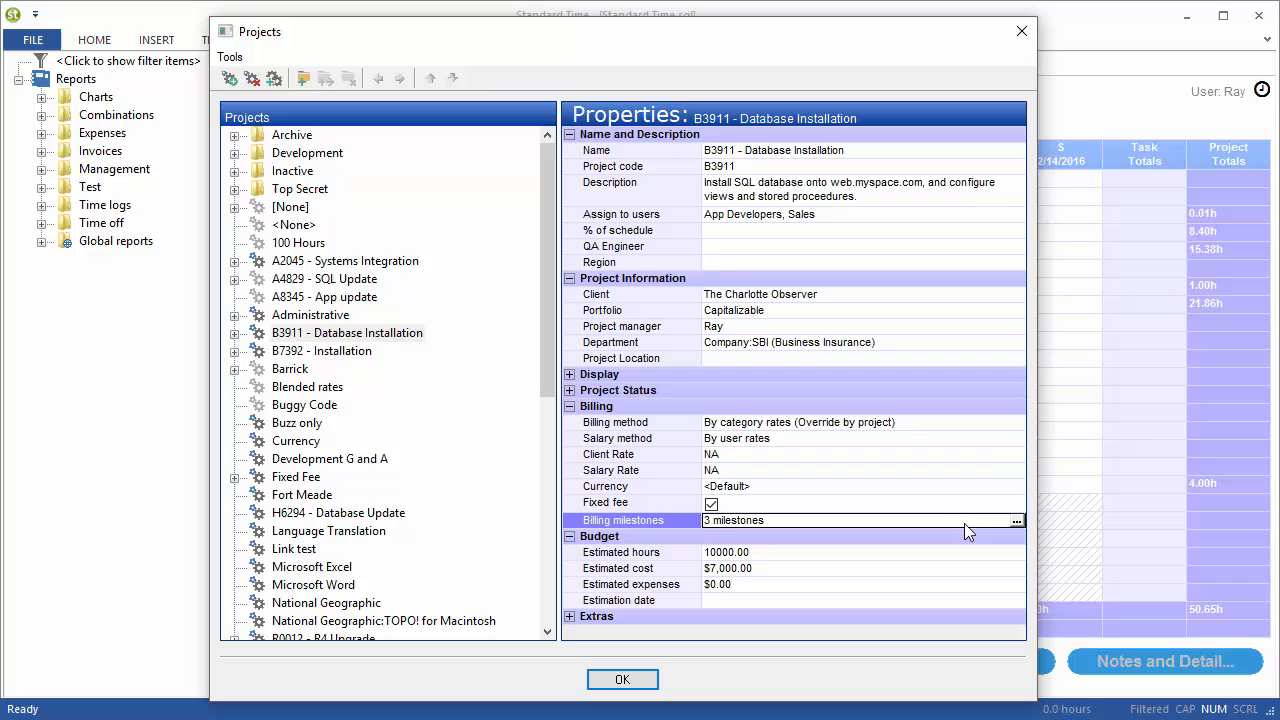
click(1016, 520)
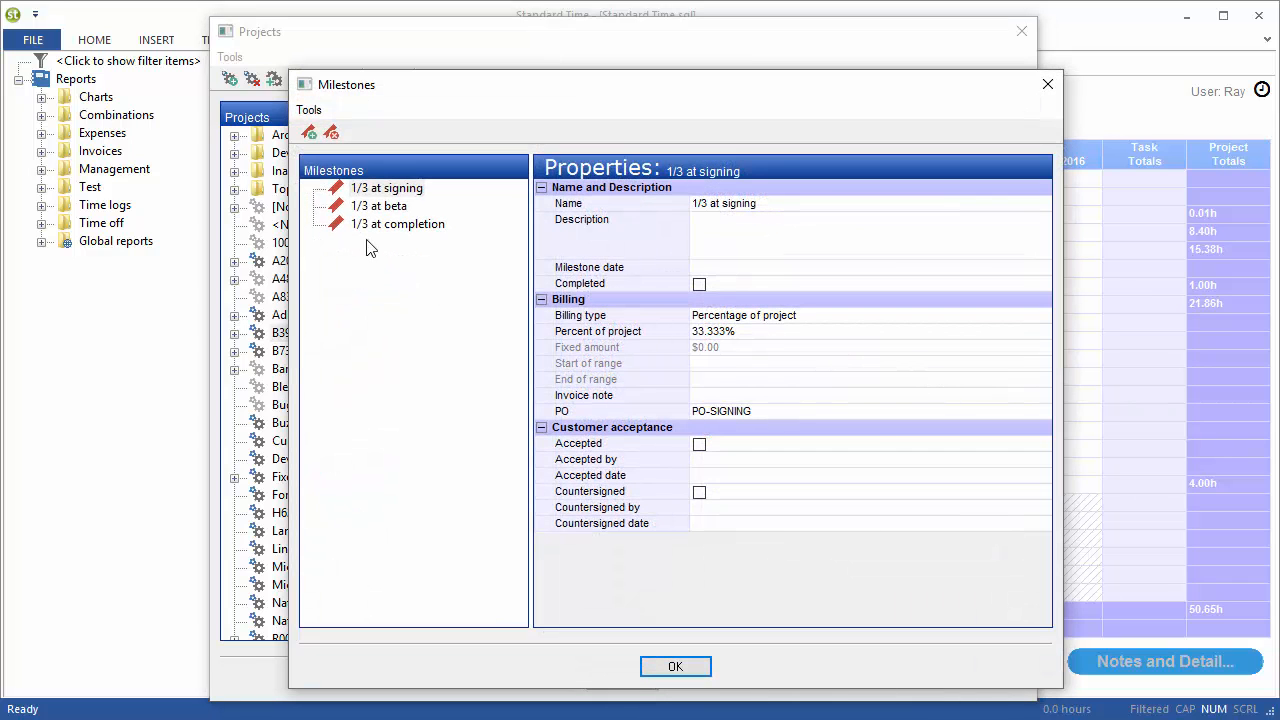
click(380, 204)
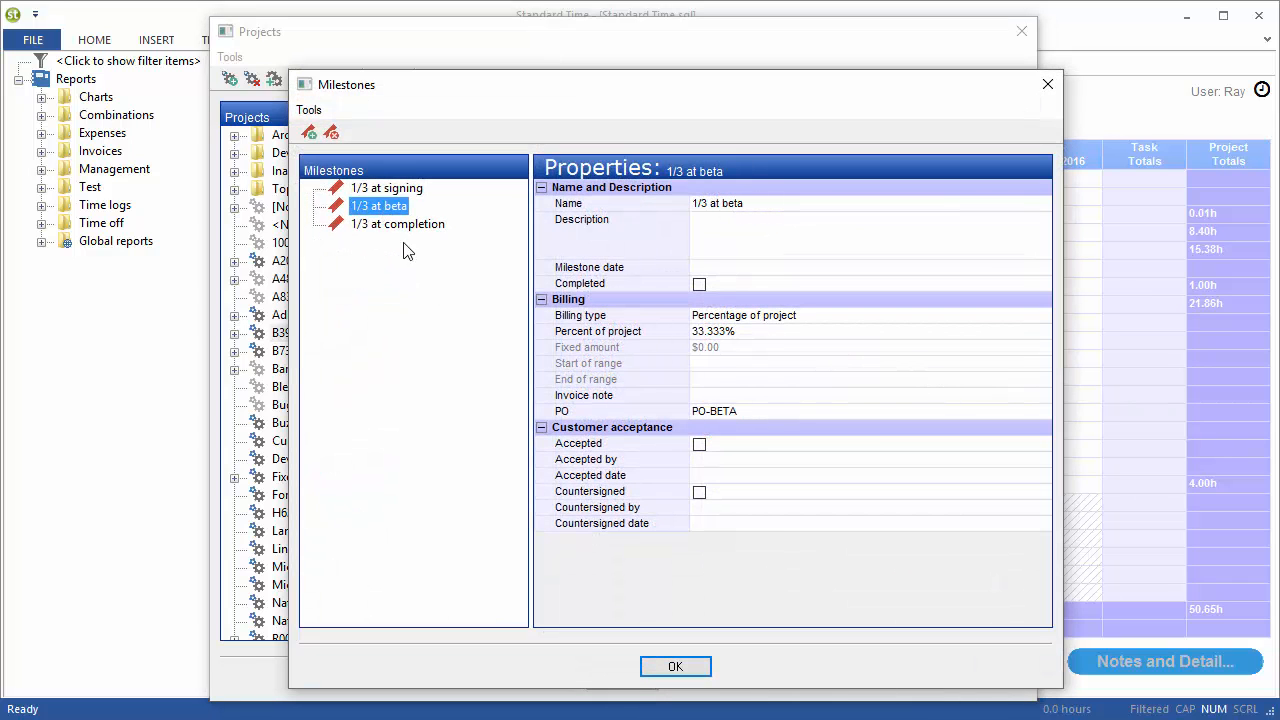
click(398, 224)
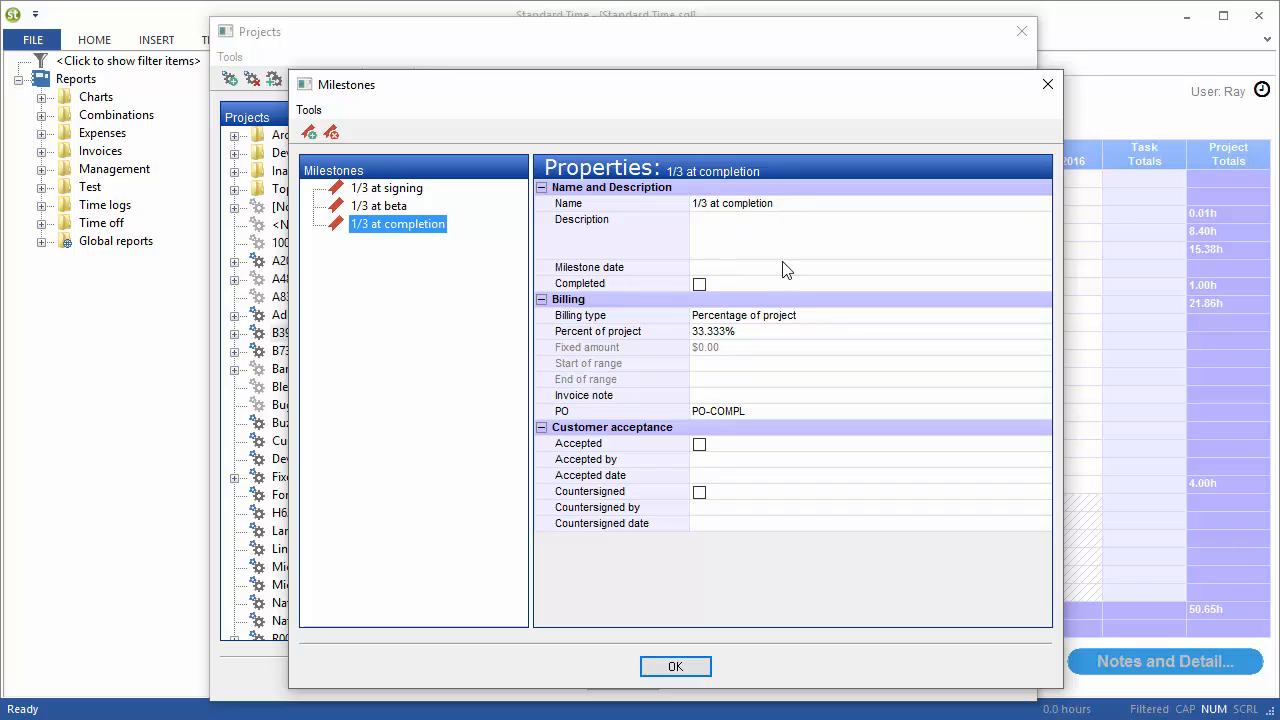
click(712, 332)
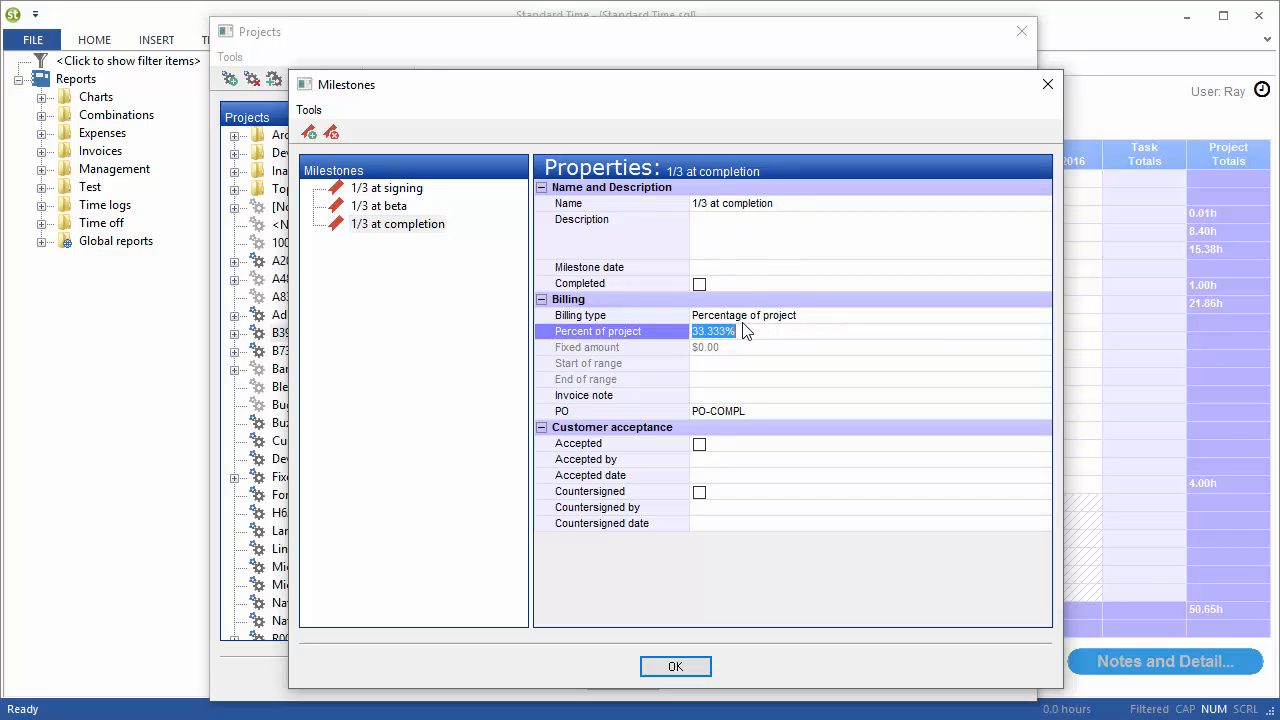
Step: Close the milestones and projects windows to return to the timesheet
click(676, 666)
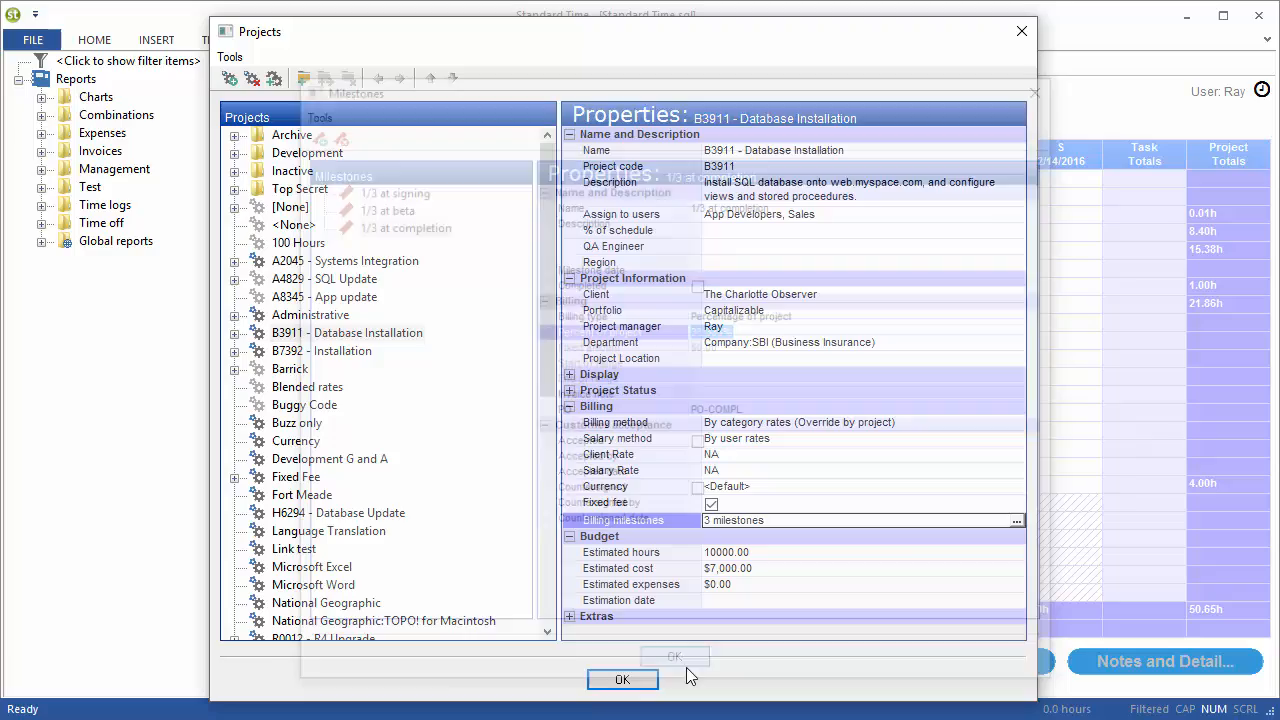
click(622, 680)
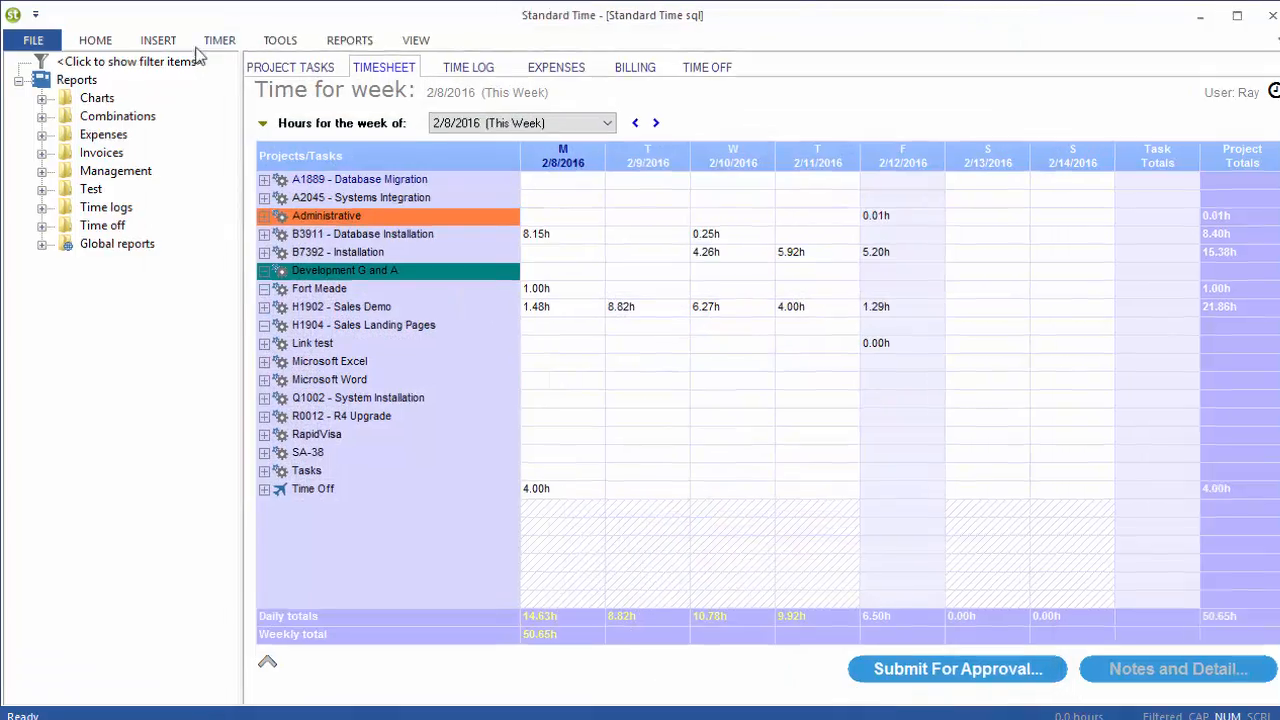
Step: Start a new invoice and choose the Third of Project milestone
click(156, 40)
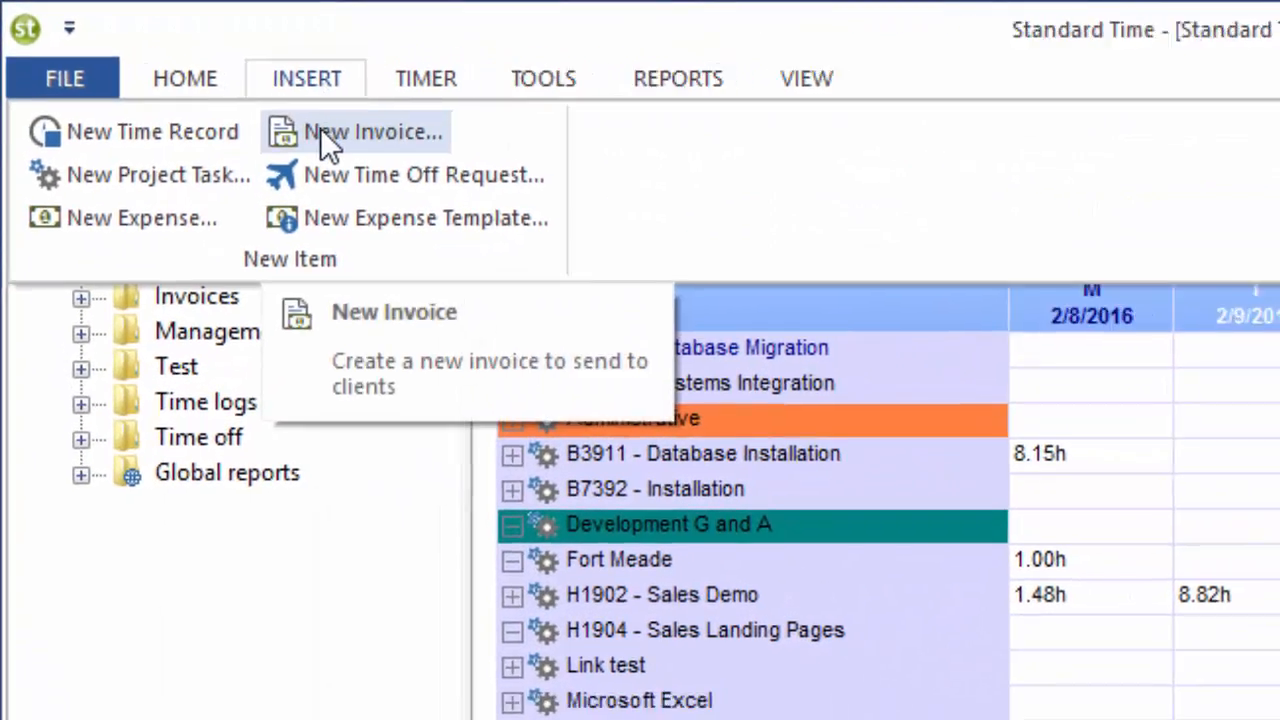
click(372, 132)
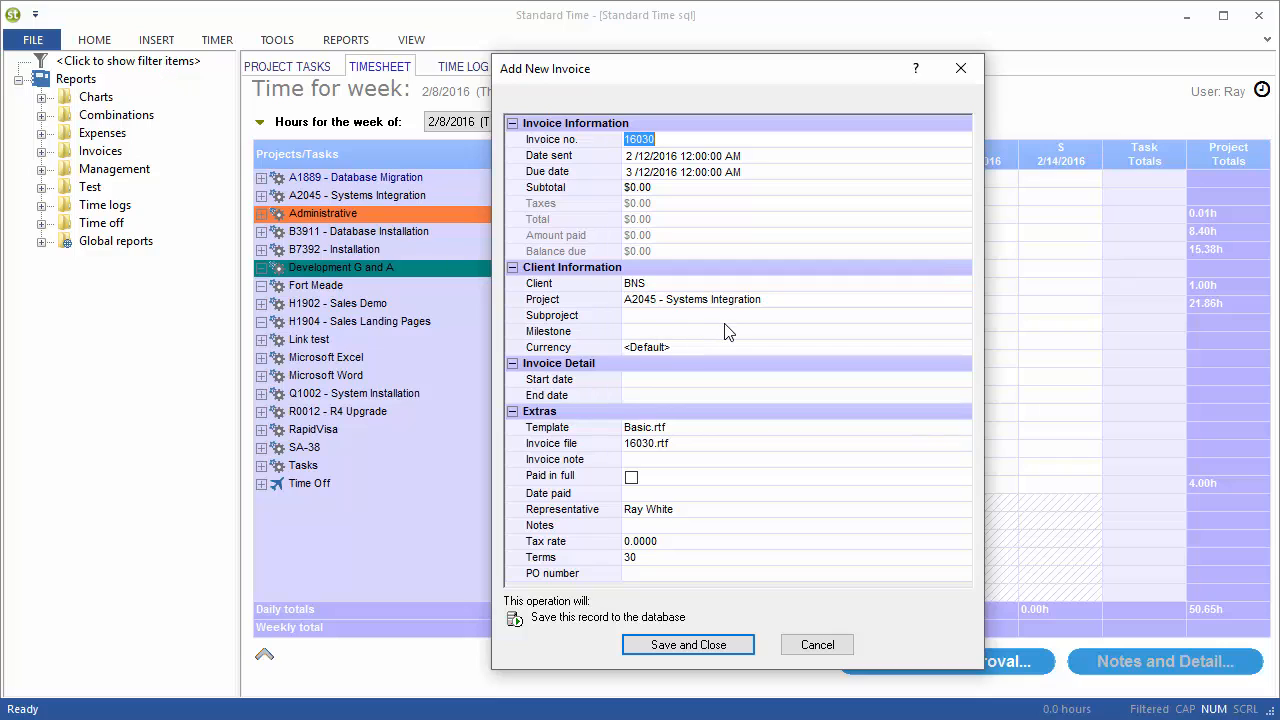
mouse_move(124, 686)
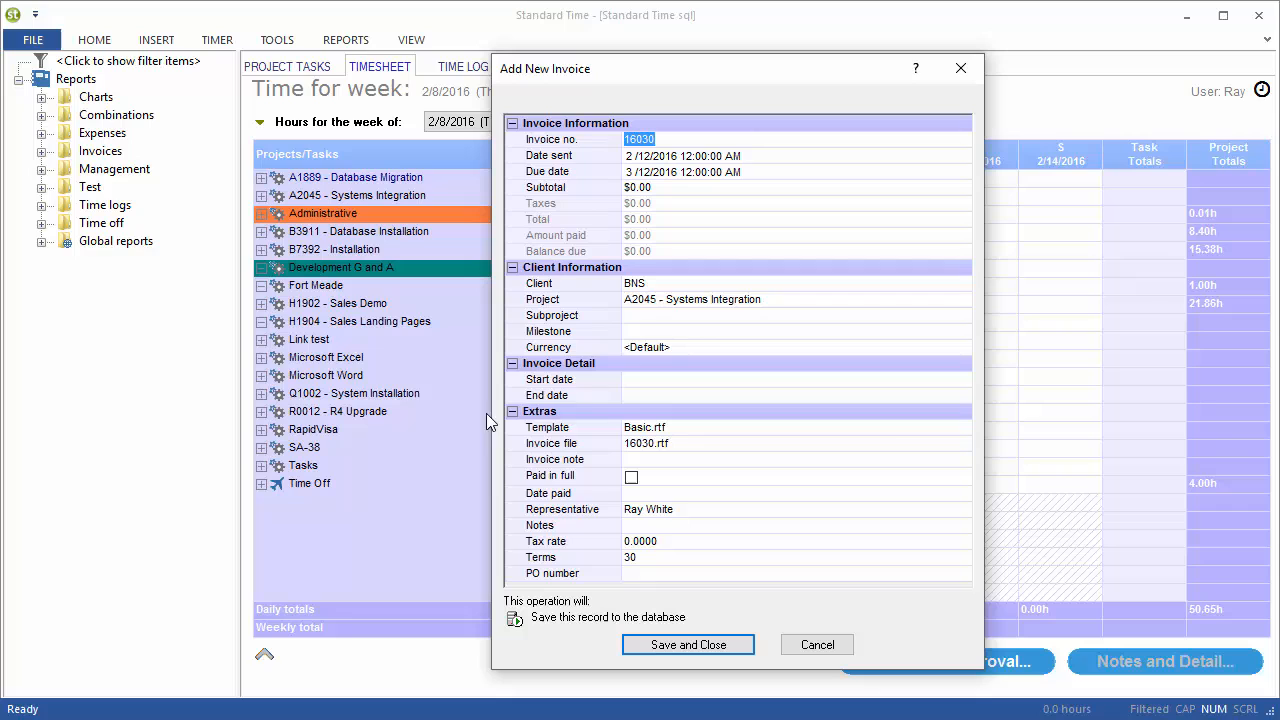
click(790, 300)
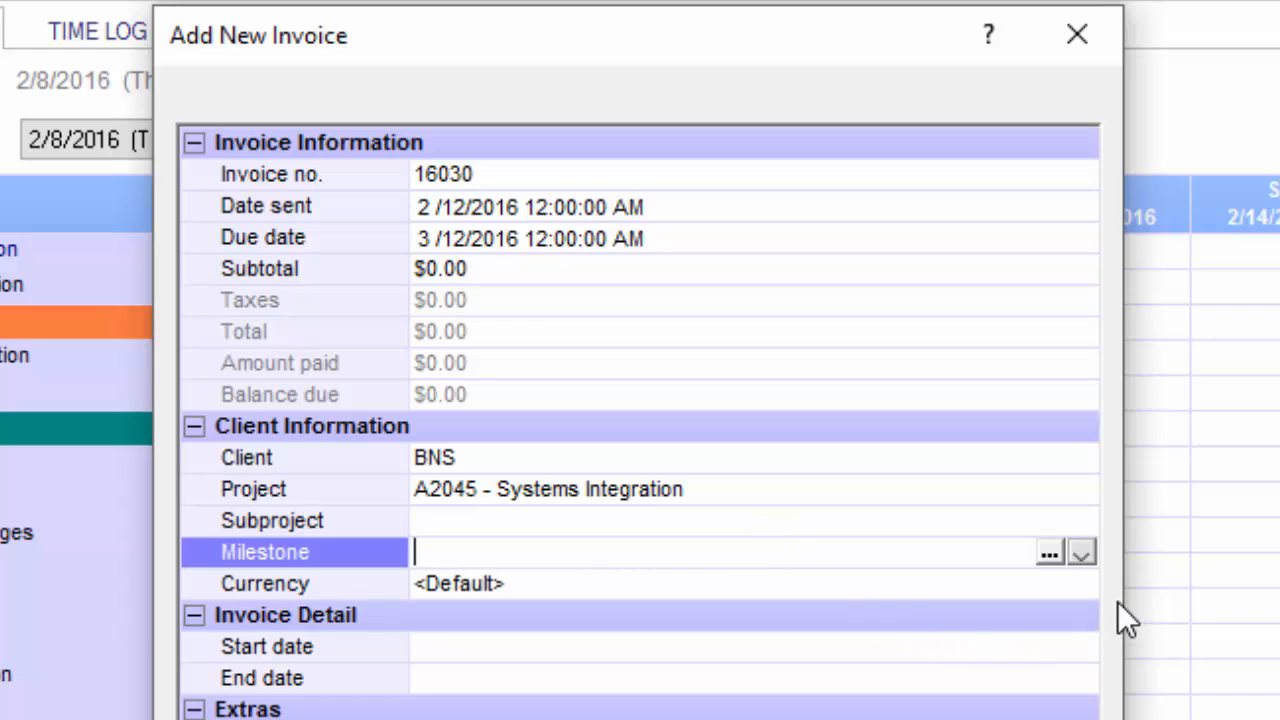
click(1080, 552)
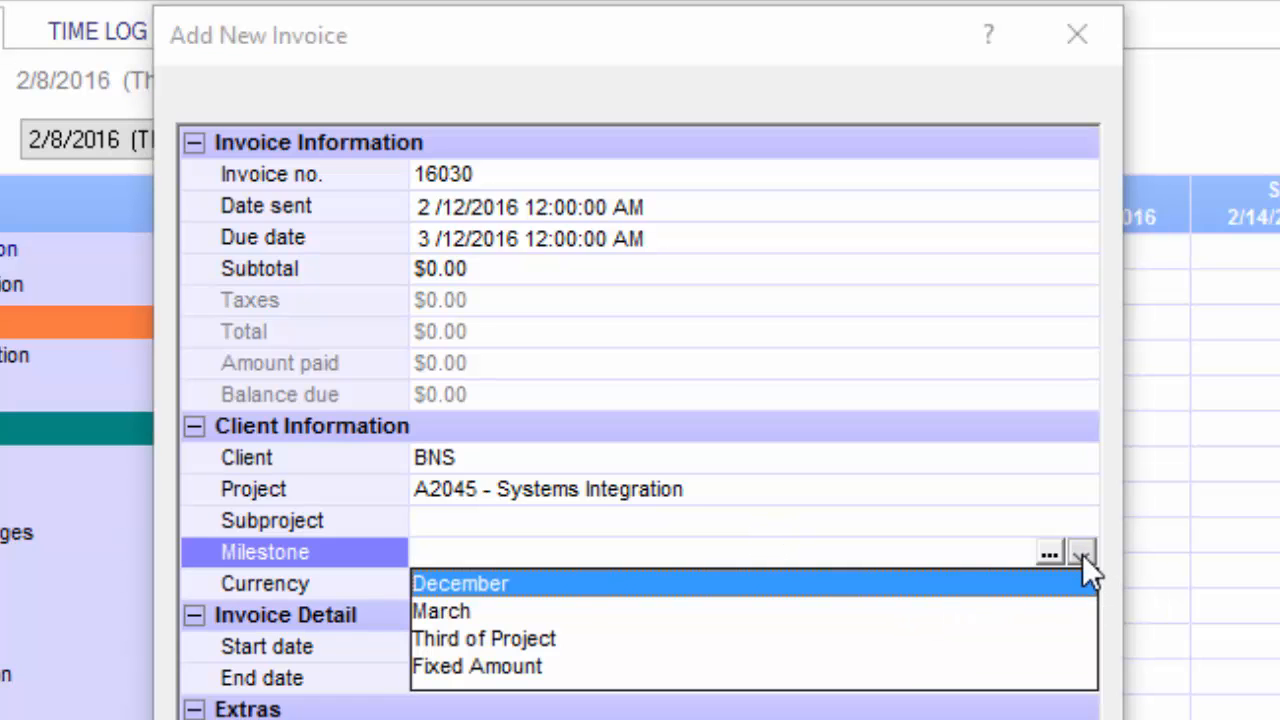
click(484, 638)
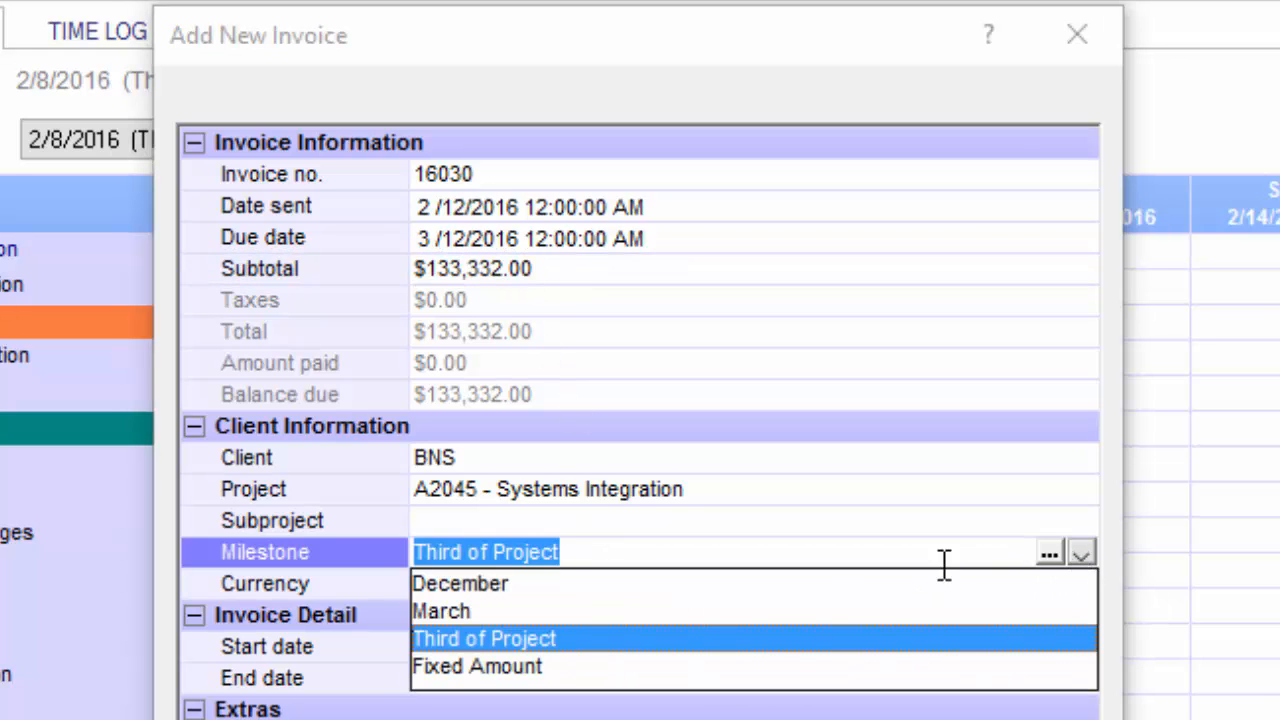
Step: Switch to the Fixed Amount milestone giving a $10,000.00 subtotal, then leave the invoice
click(476, 666)
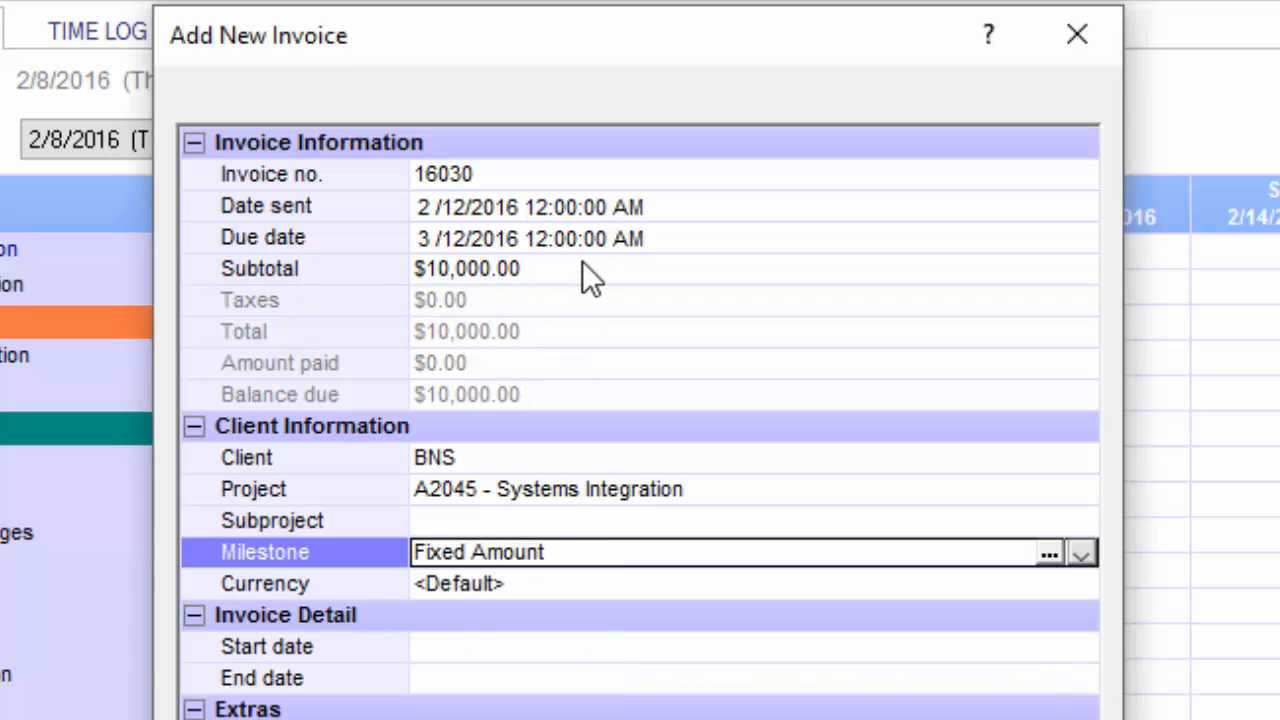
click(468, 268)
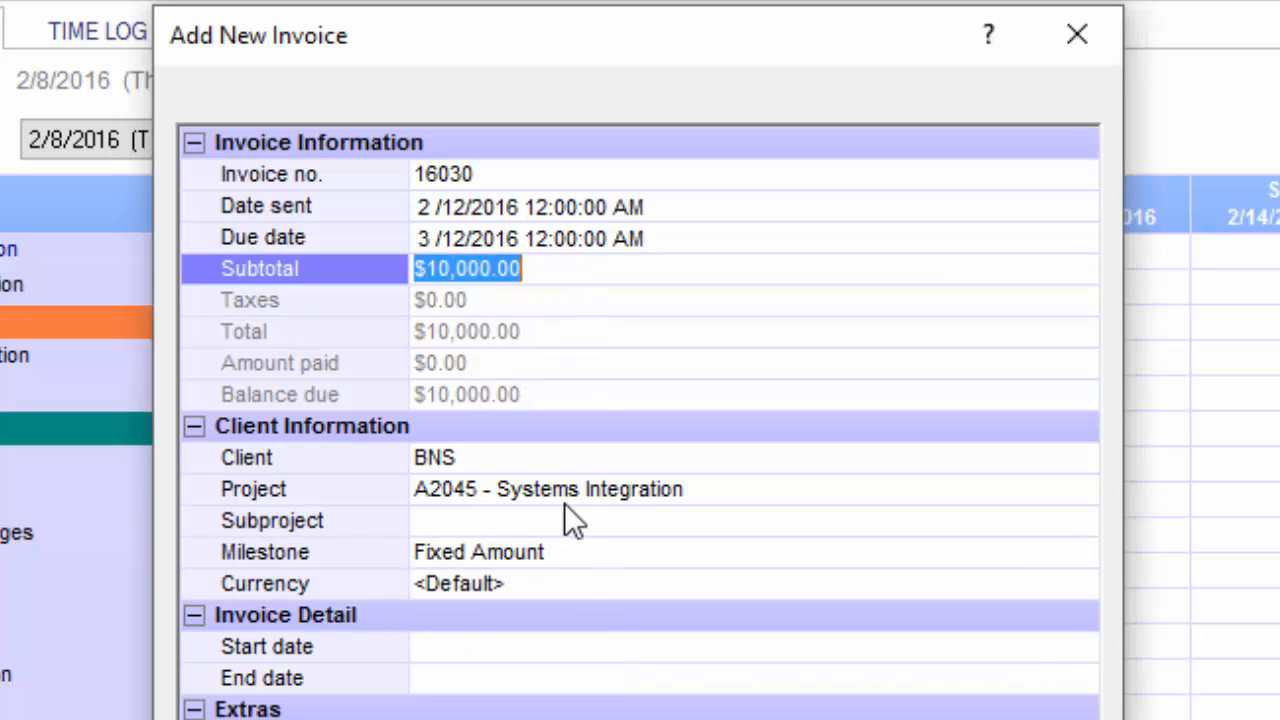
mouse_move(570, 550)
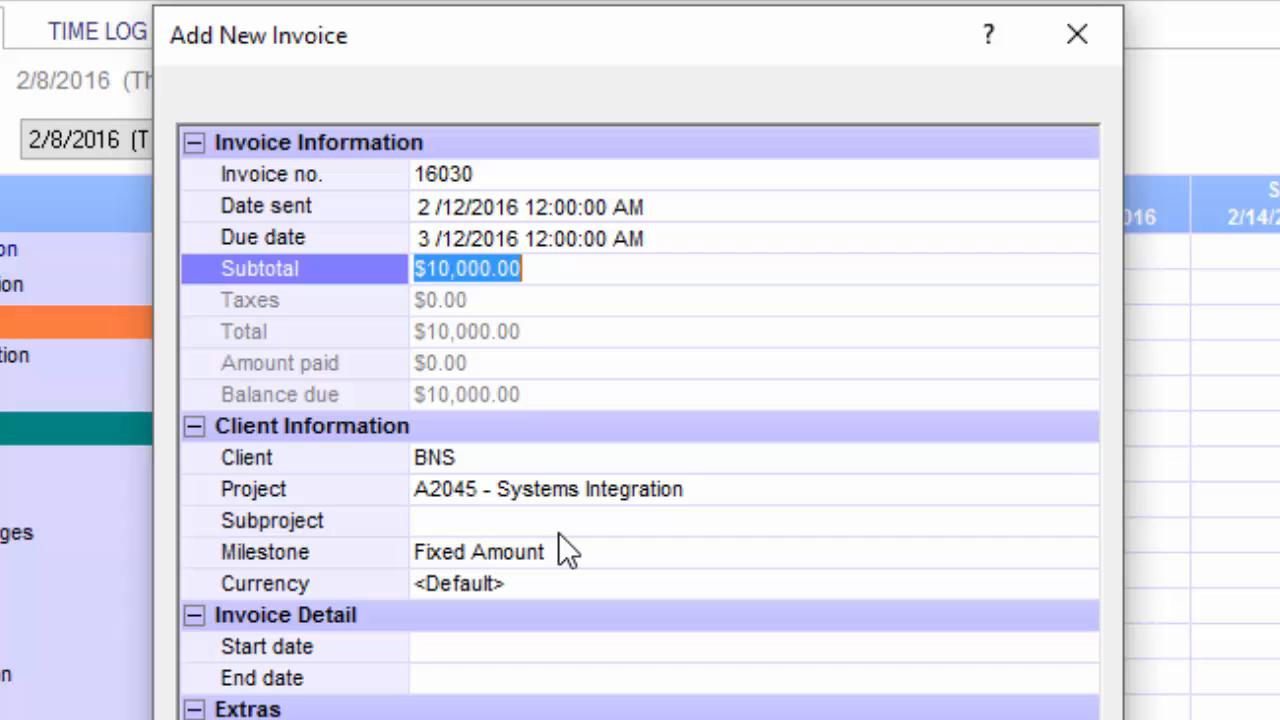
mouse_move(564, 560)
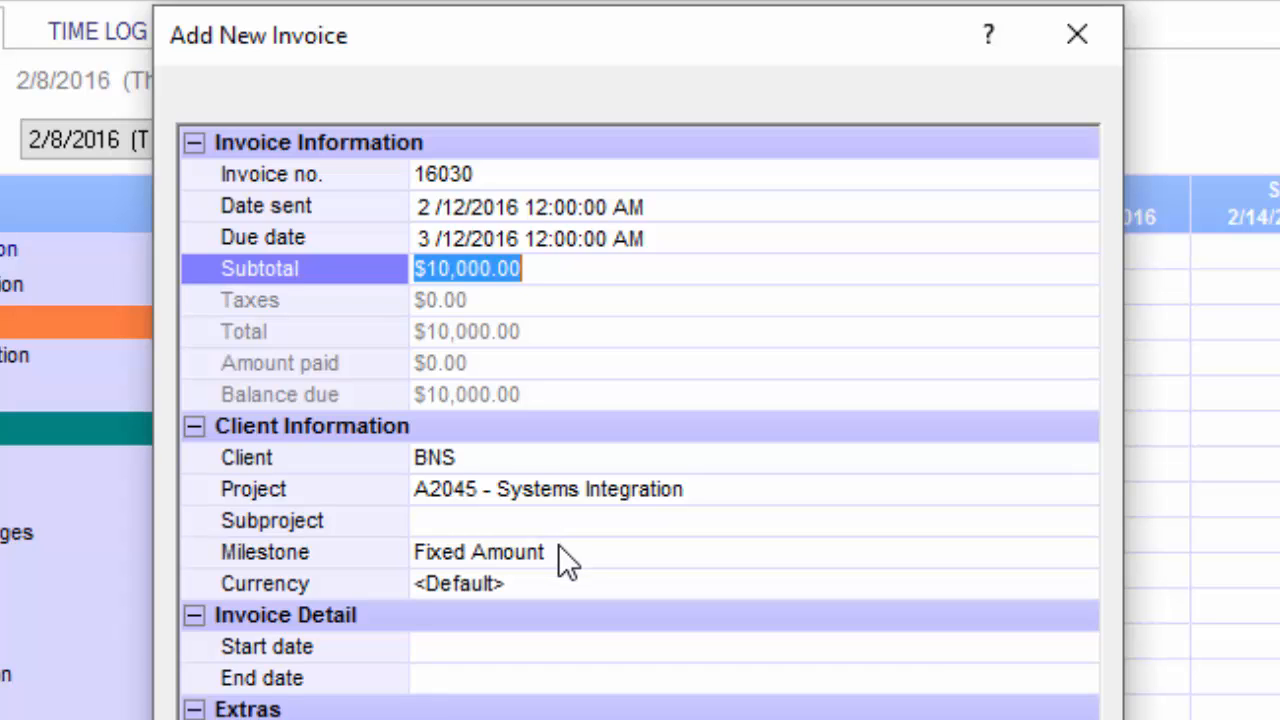
click(478, 552)
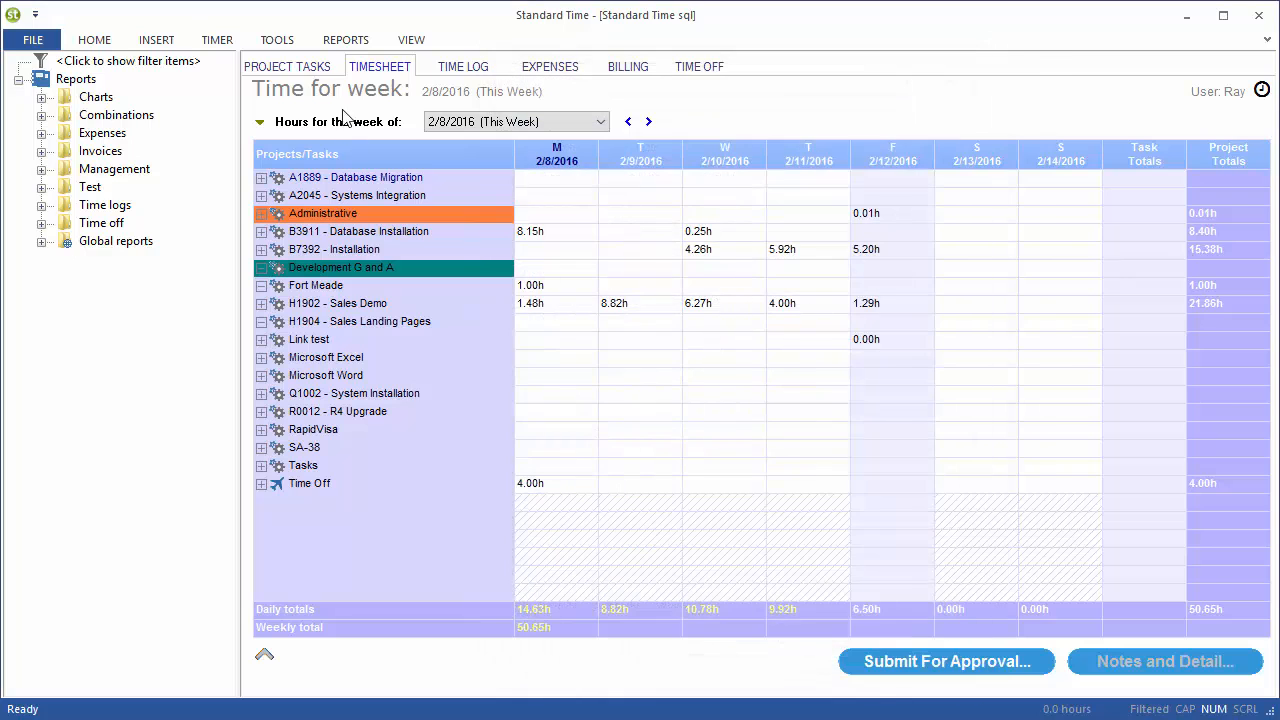
Step: Briefly reopen the Projects list from Tools and close it
click(276, 40)
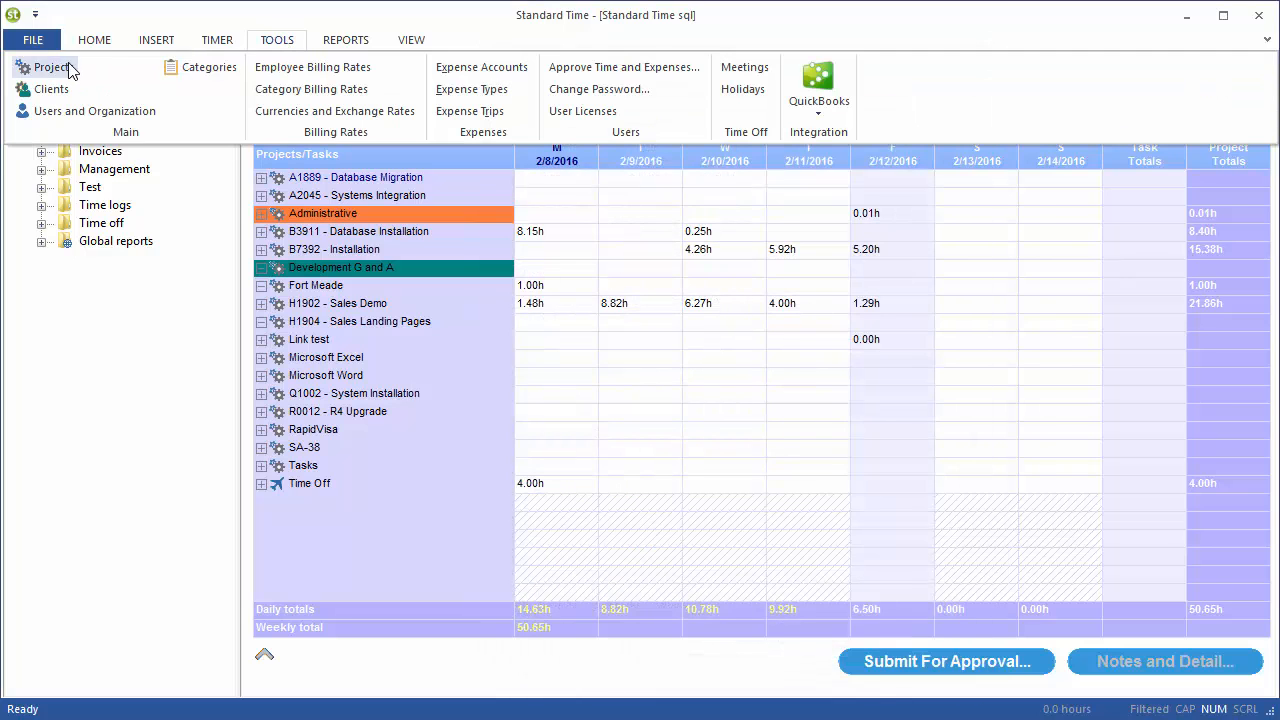
click(52, 68)
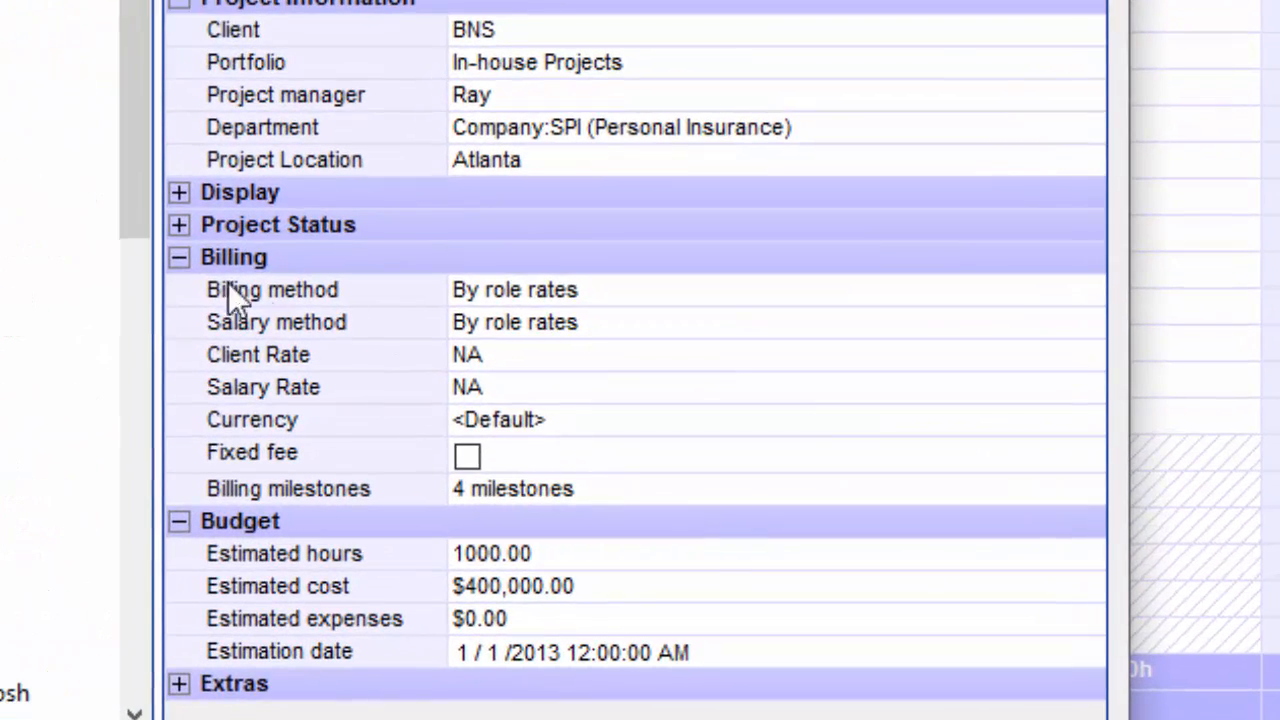
click(512, 488)
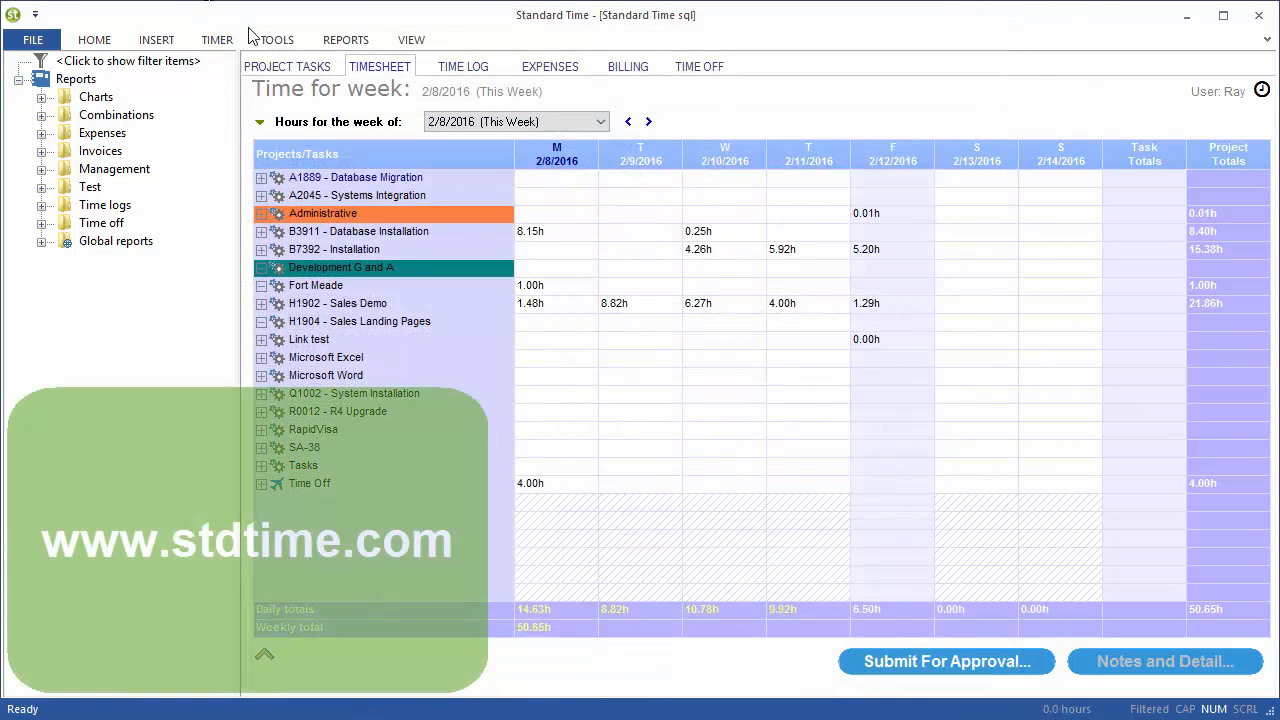
Step: Start another new invoice billing Third of Project for a $133,332.00 subtotal
click(156, 40)
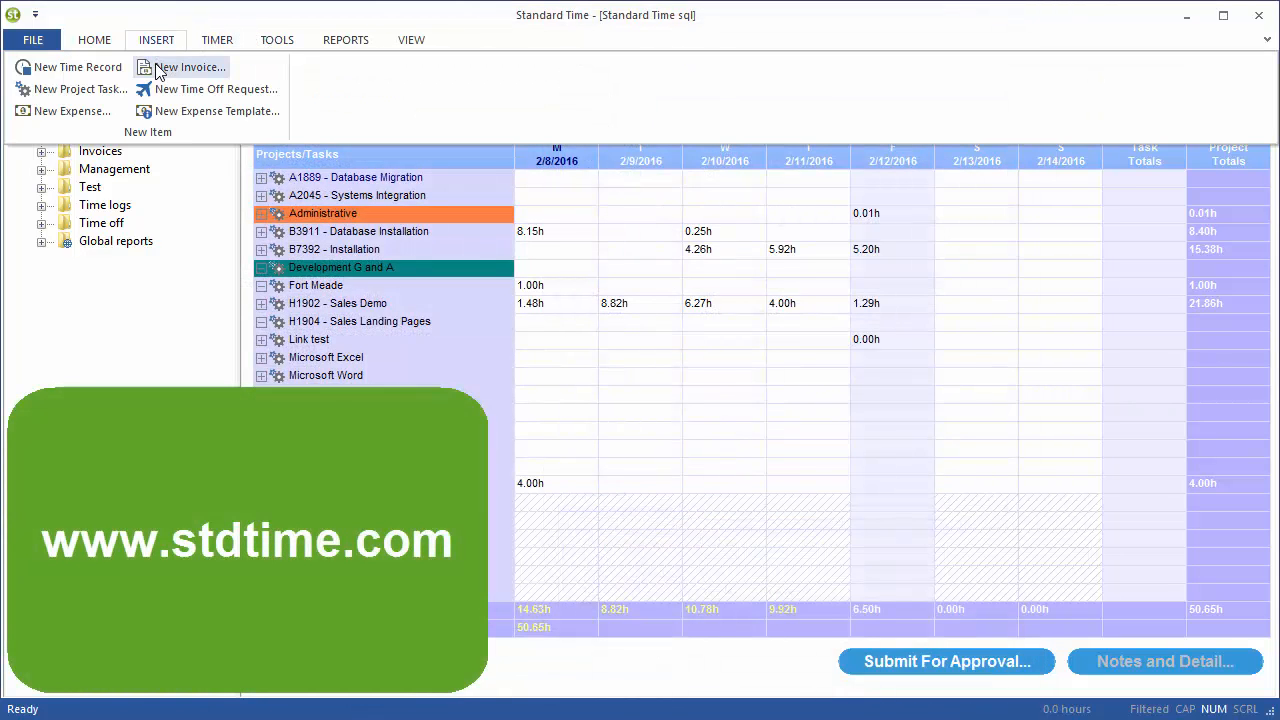
click(190, 68)
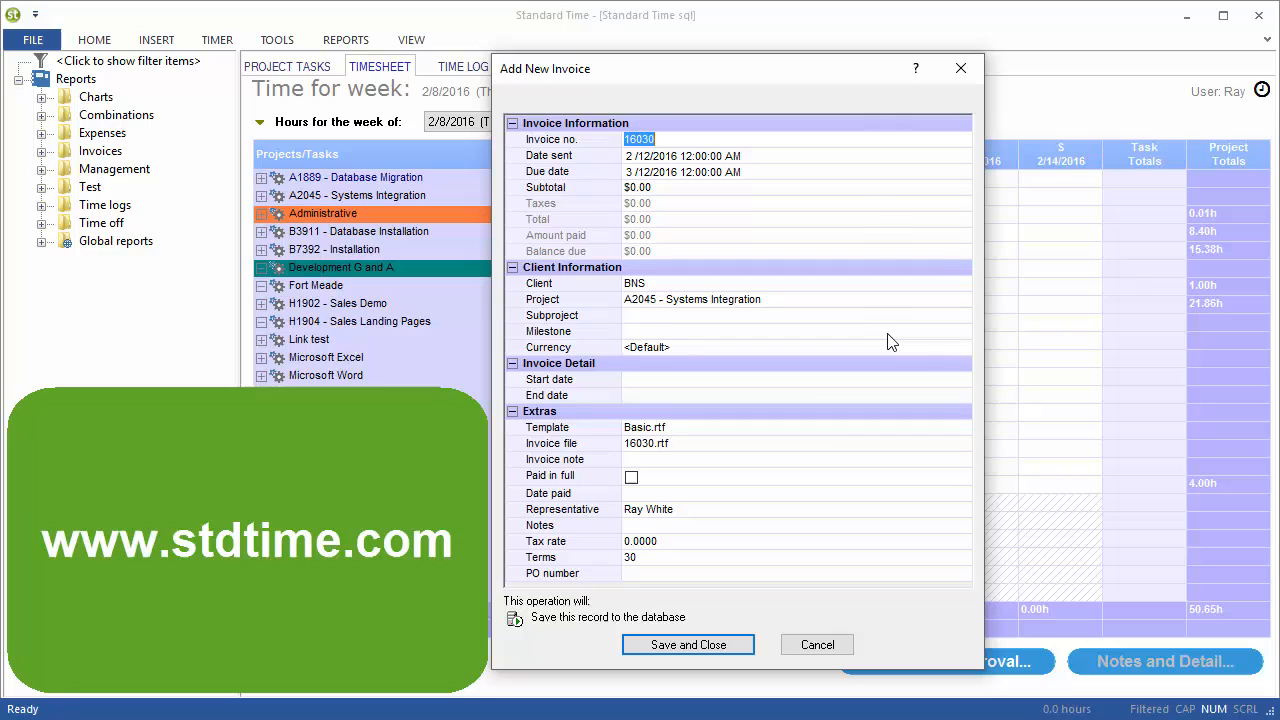
click(960, 332)
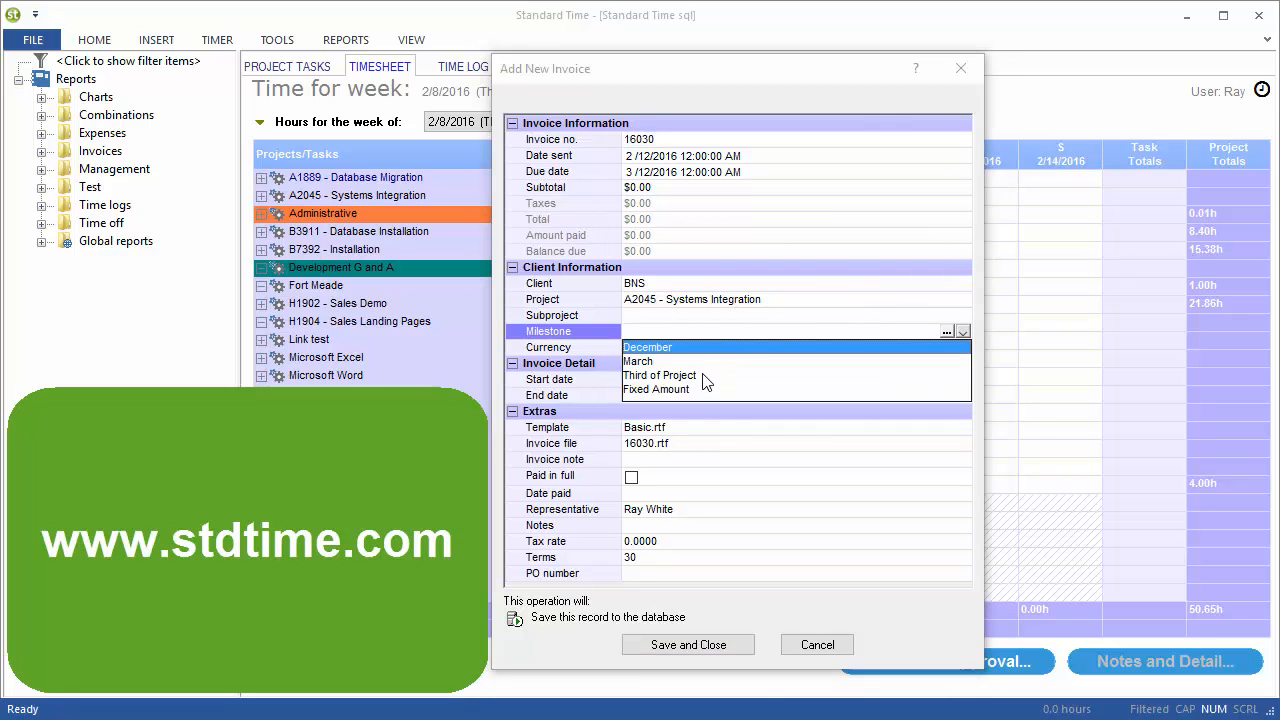
click(660, 376)
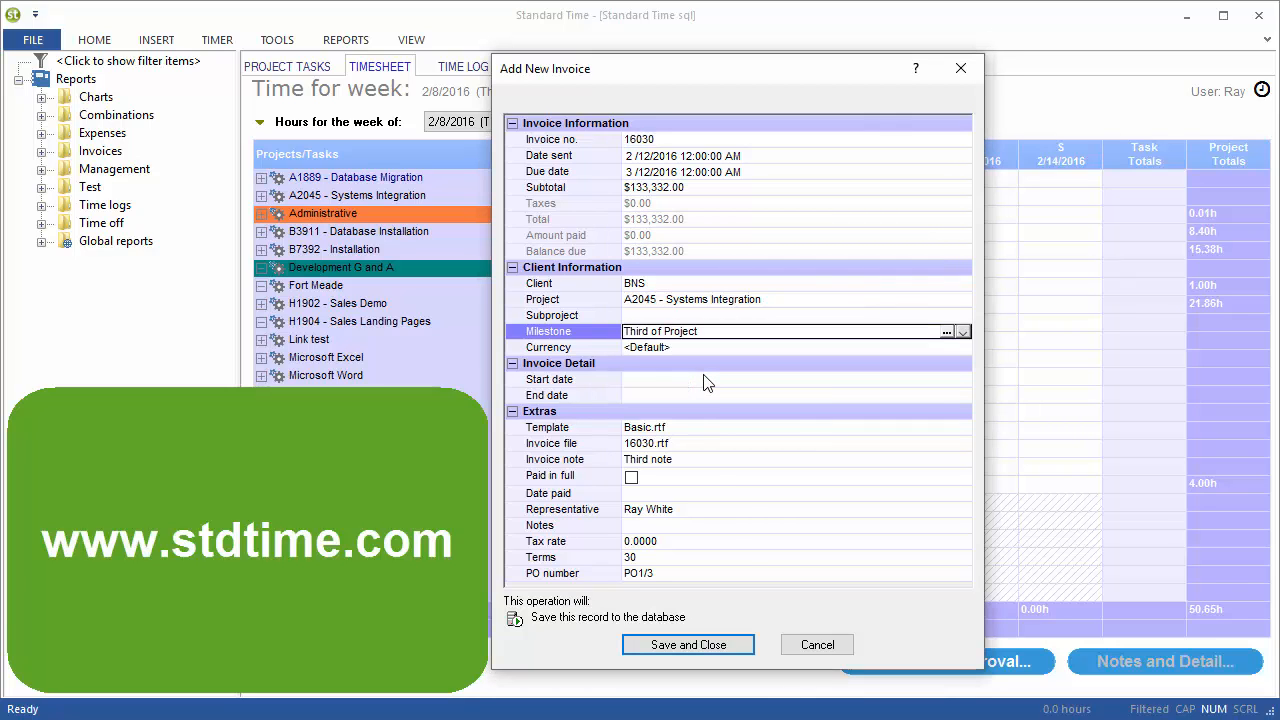